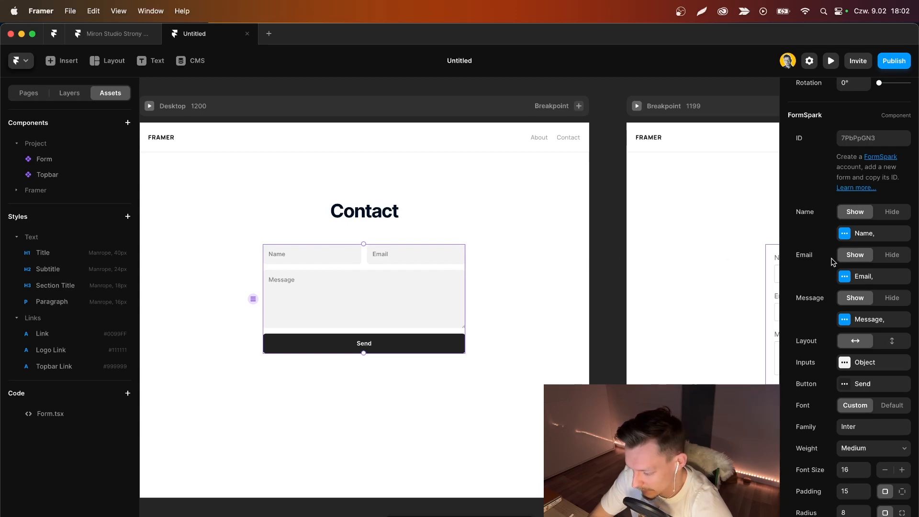
mouse_move(798, 371)
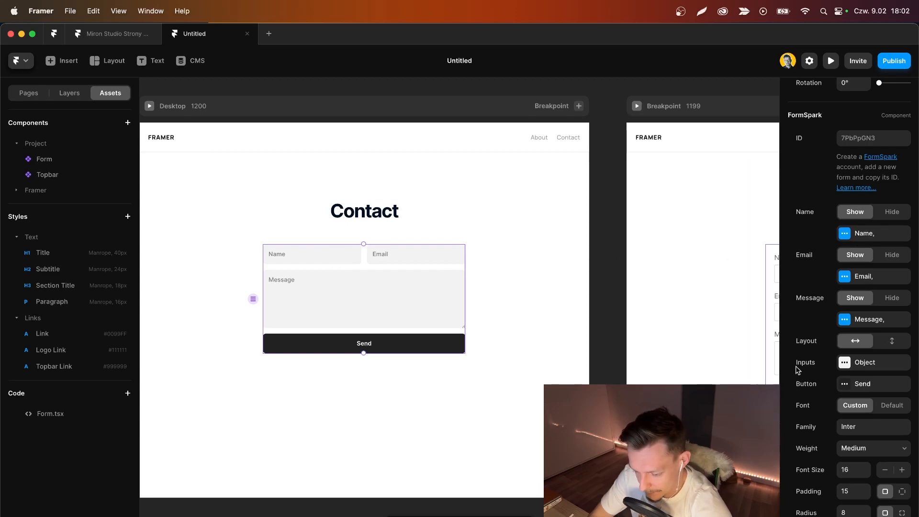
mouse_move(342, 452)
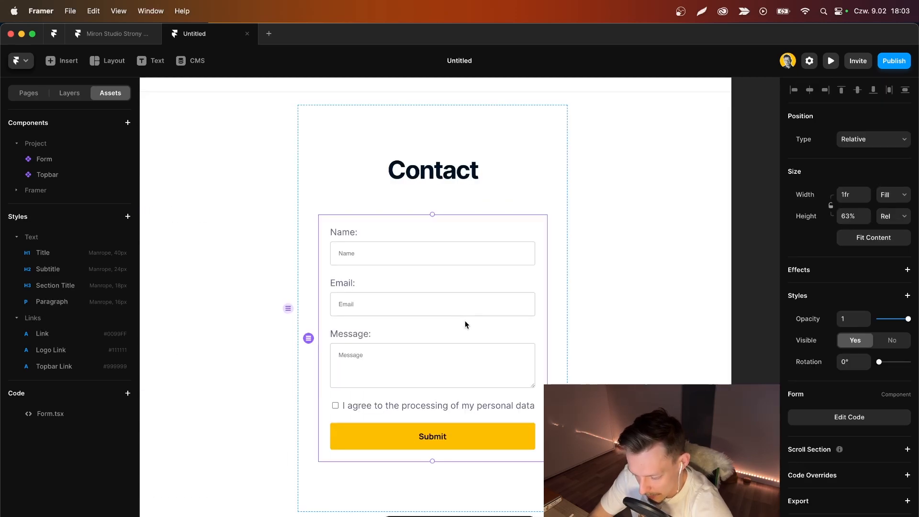
mouse_move(400, 314)
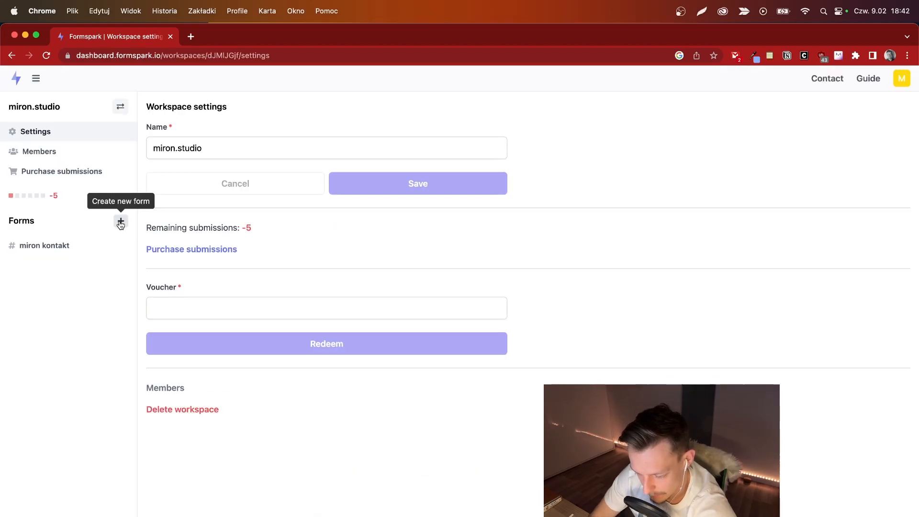
Start a new Formspark form and name it 'tutorial'
left_click(120, 222)
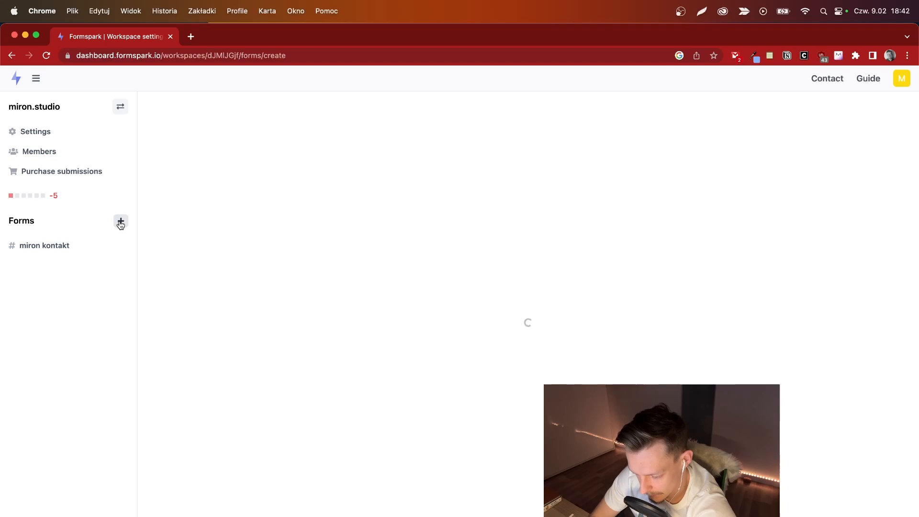
left_click(121, 223)
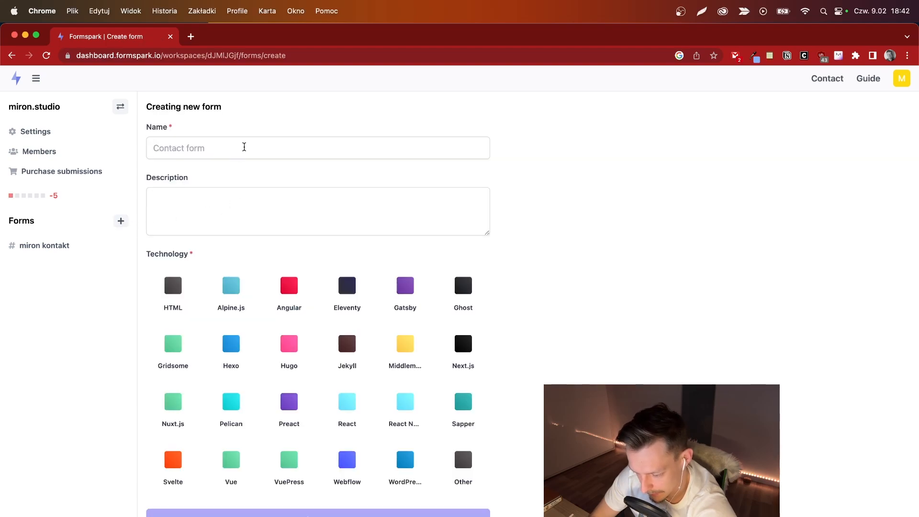
type("tutorial")
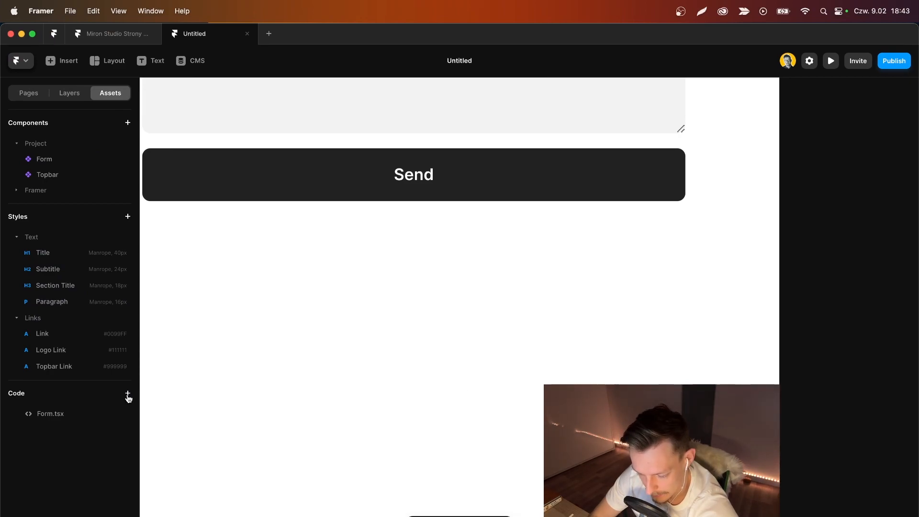
Create a new code component file named Form2 from the Code section
left_click(127, 394)
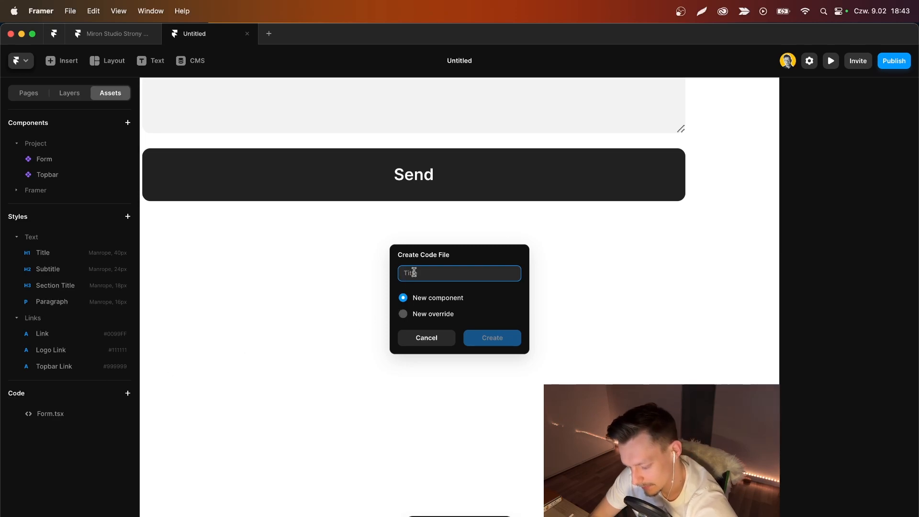
type("F")
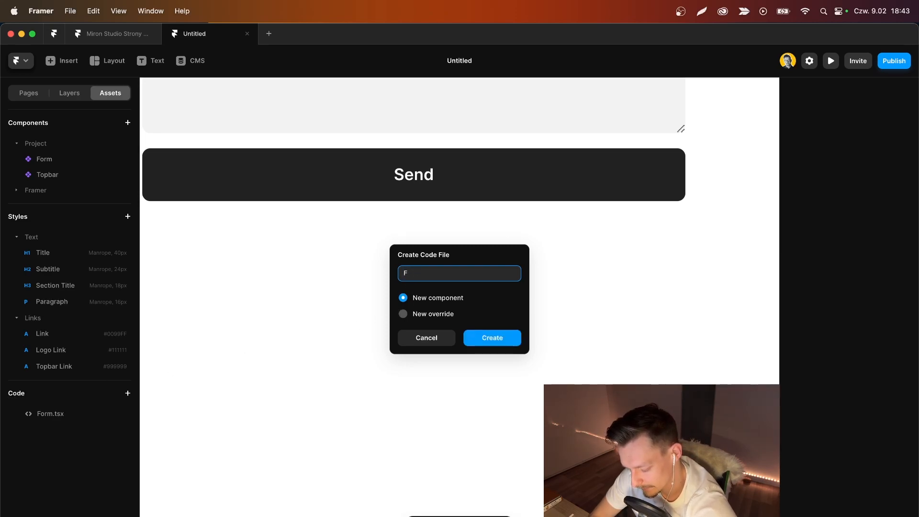
type("orm2")
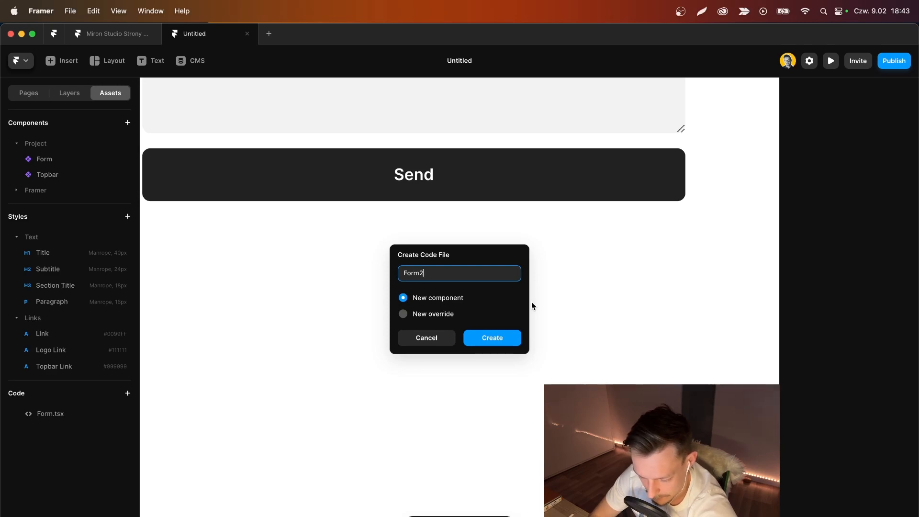
left_click(492, 337)
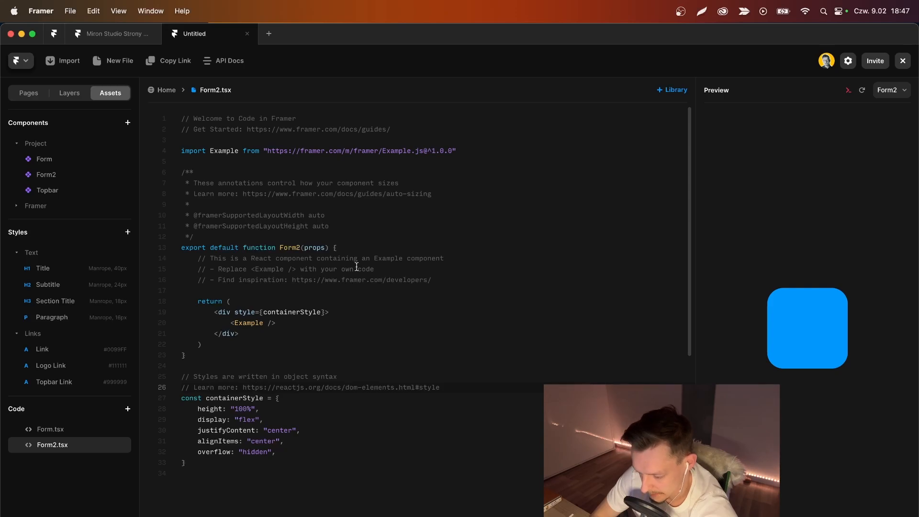
mouse_move(336, 273)
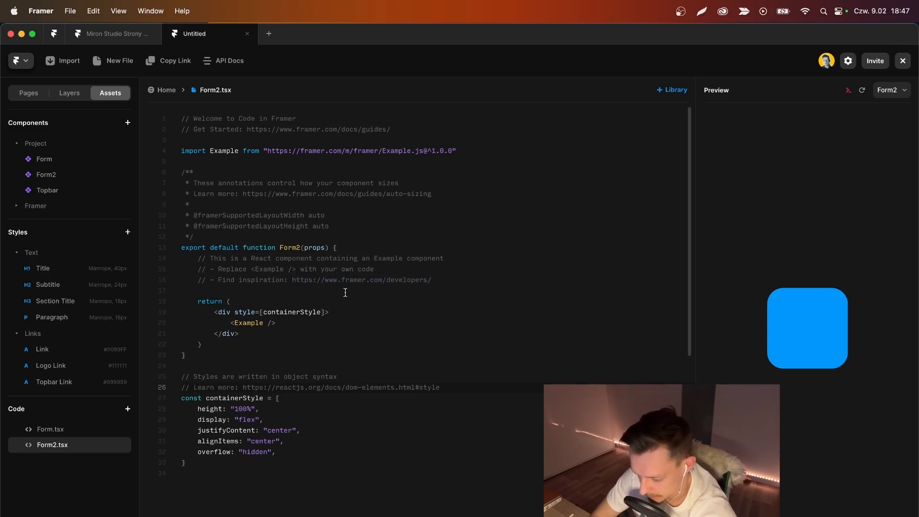
mouse_move(168, 384)
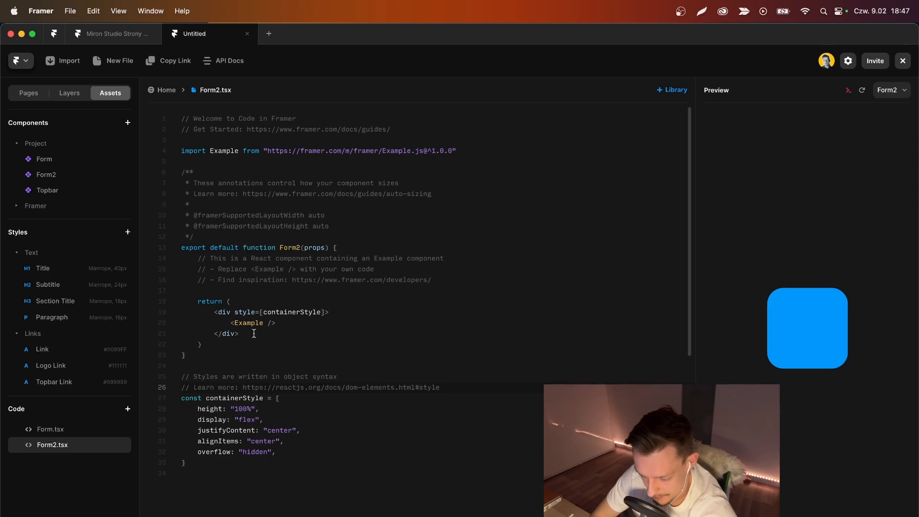
mouse_move(54, 432)
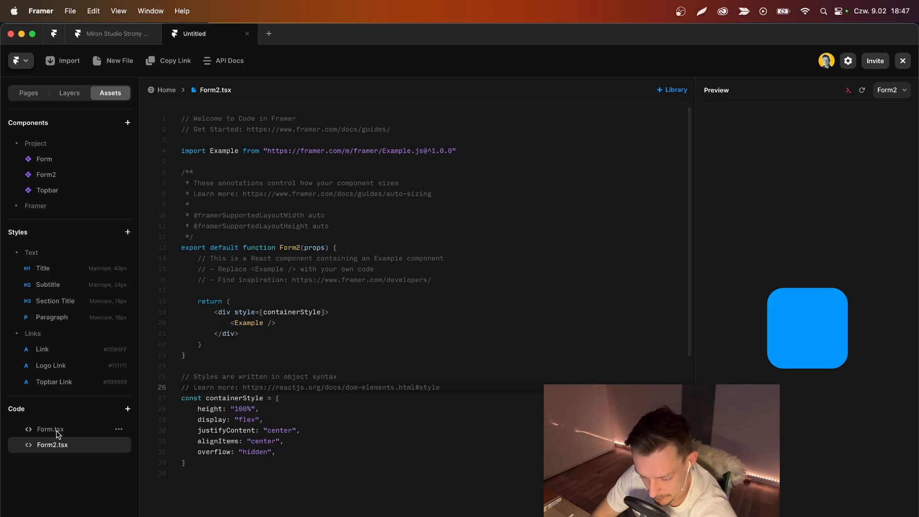
Copy the full contact form markup from the existing Form.tsx file
left_click(49, 429)
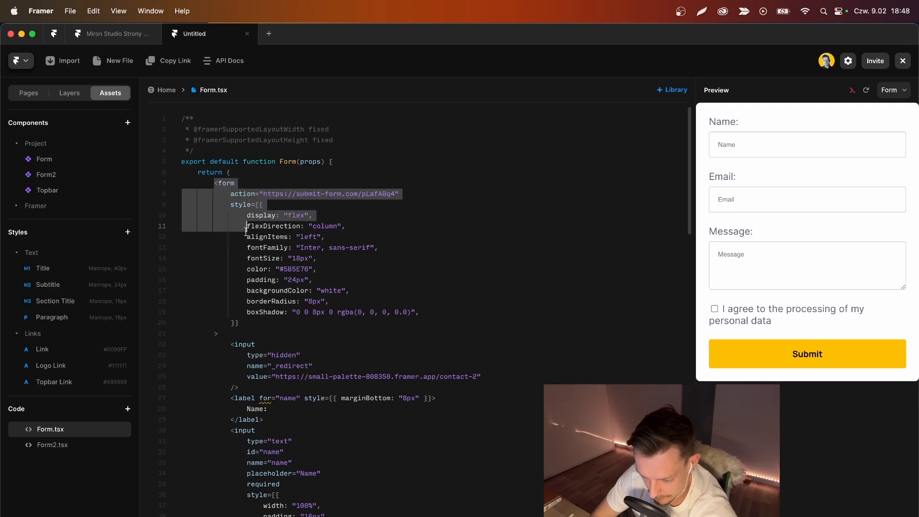
scroll("down", 3)
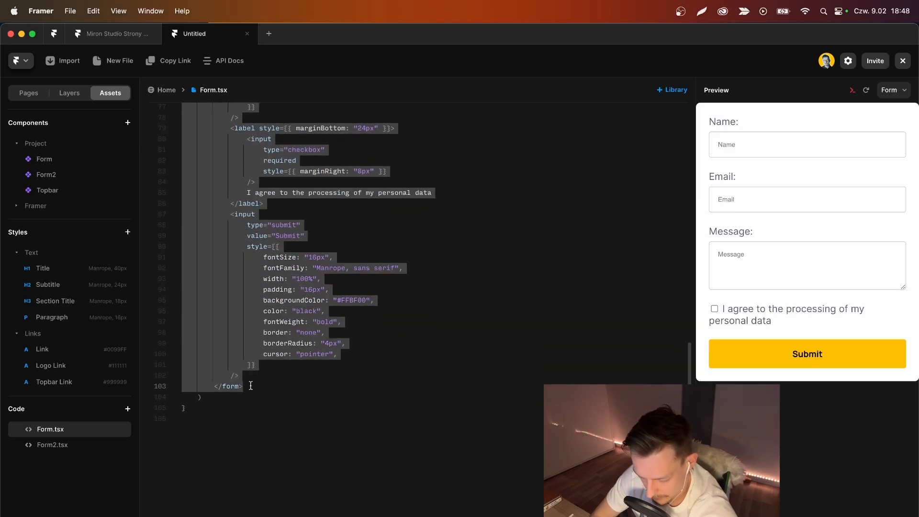
left_click(51, 444)
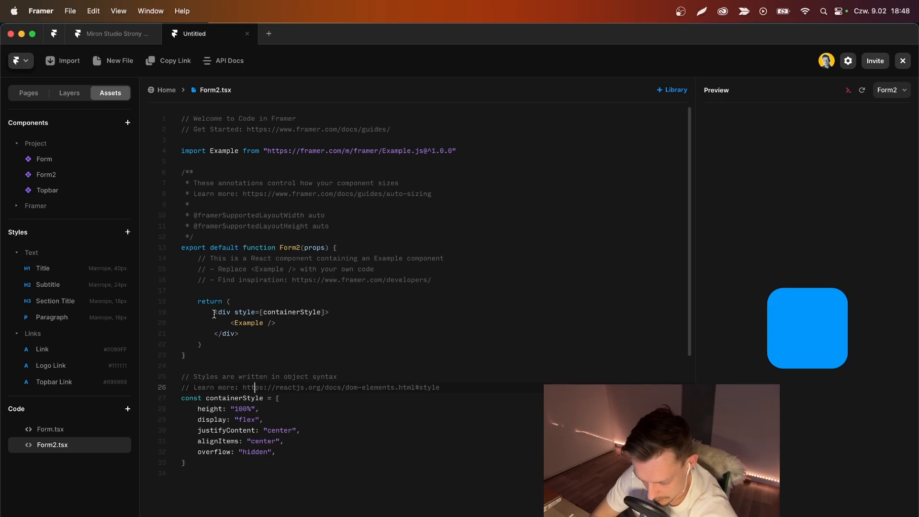
Paste that markup over Form2's example div so Form2 previews the Name, Email, Message form
left_click_drag(216, 312, 238, 333)
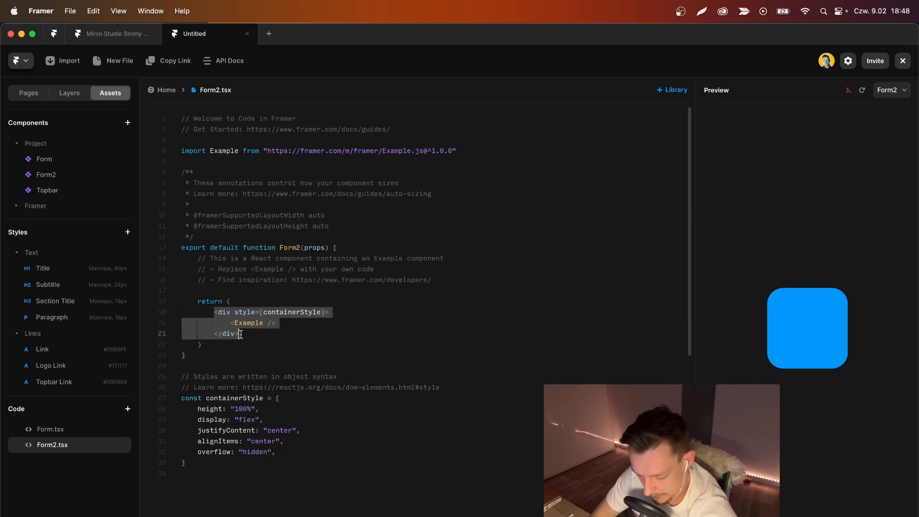
scroll("down", 3)
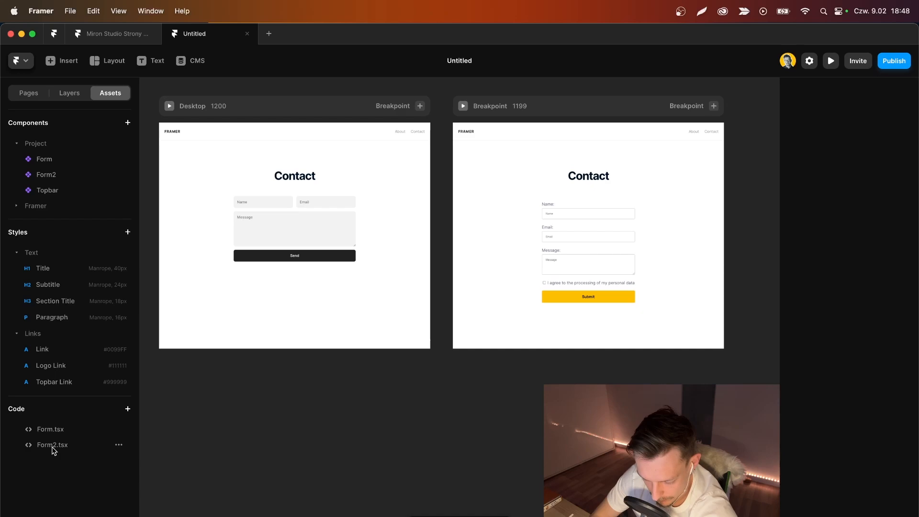
double_click(52, 444)
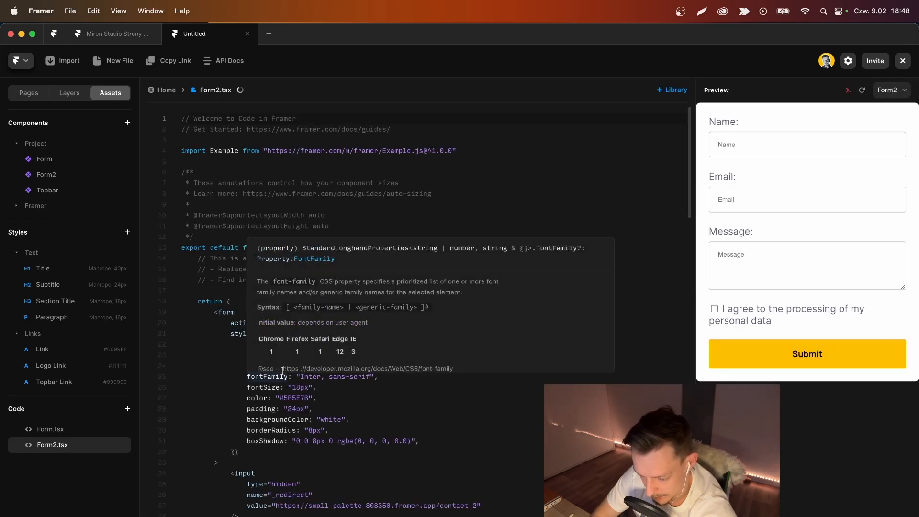
mouse_move(260, 323)
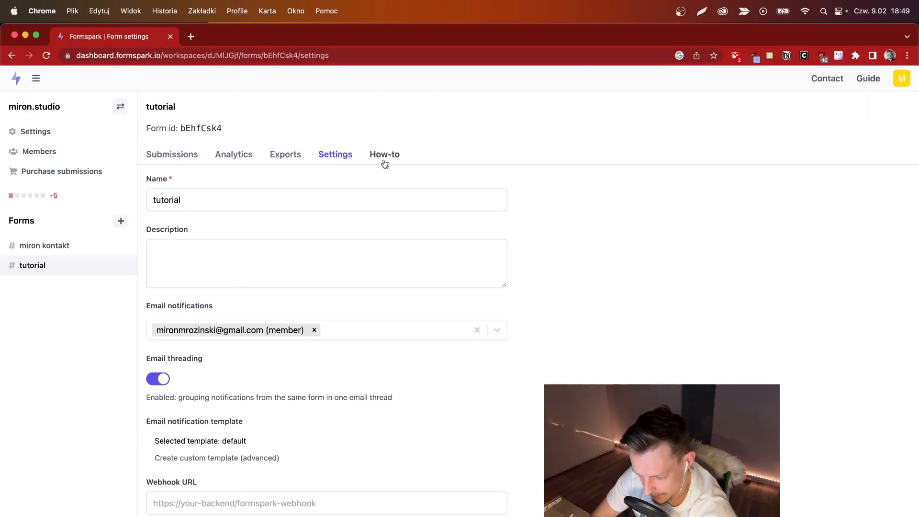
Show the tutorial form's How-to page with its submit-form action URL
left_click(385, 154)
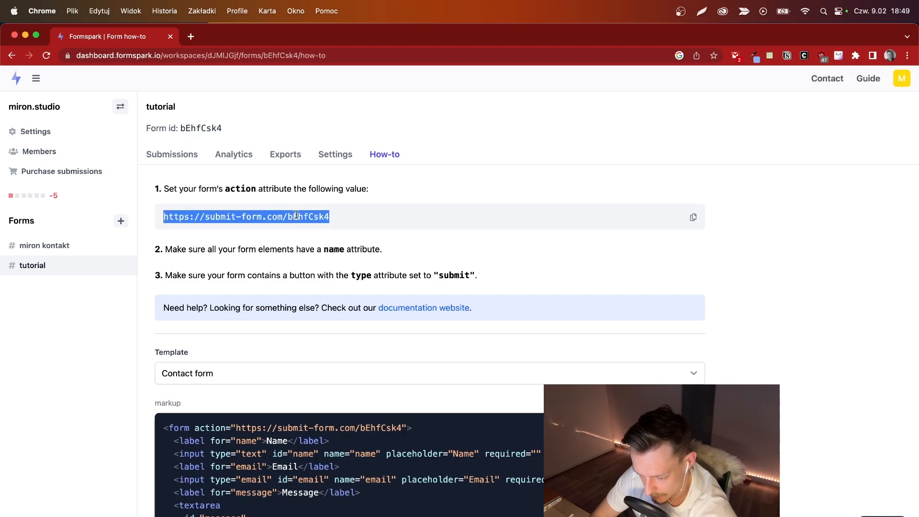
mouse_move(292, 183)
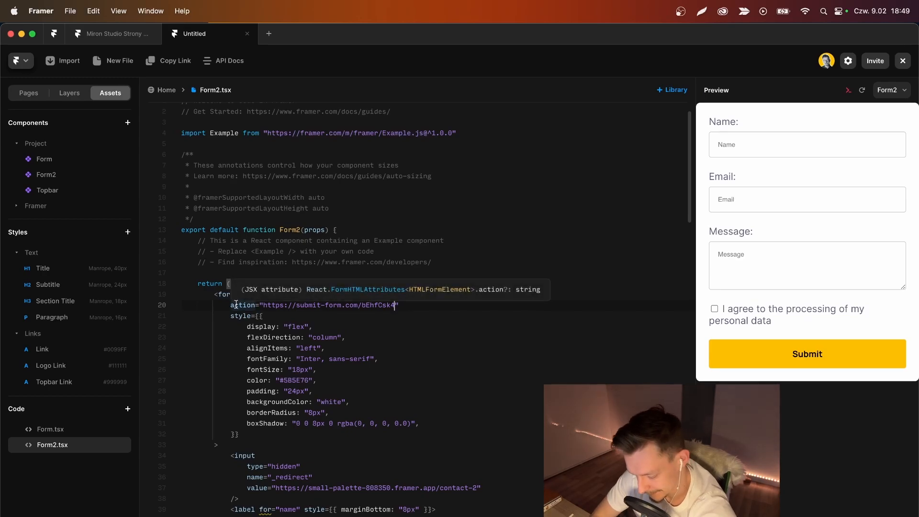
mouse_move(735, 180)
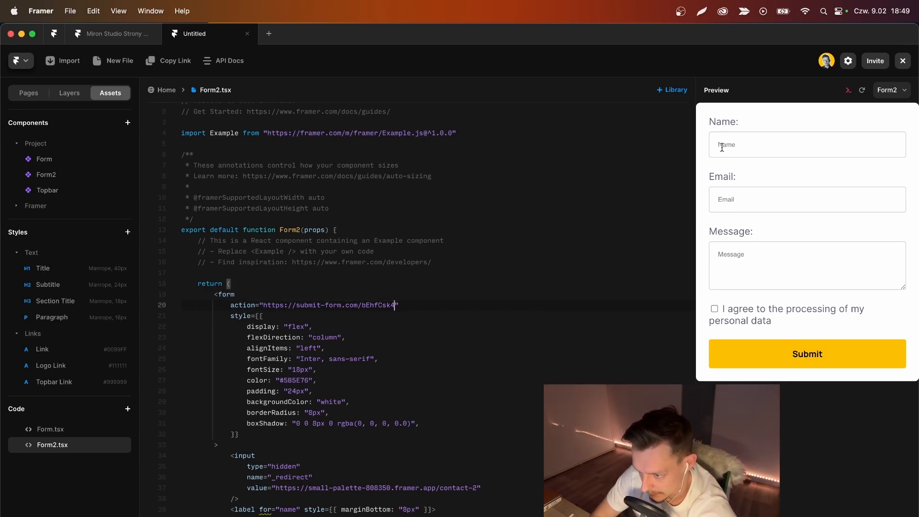
Set Form2's form text color to black and review the code pointing at the Formspark URL
scroll("down", 3)
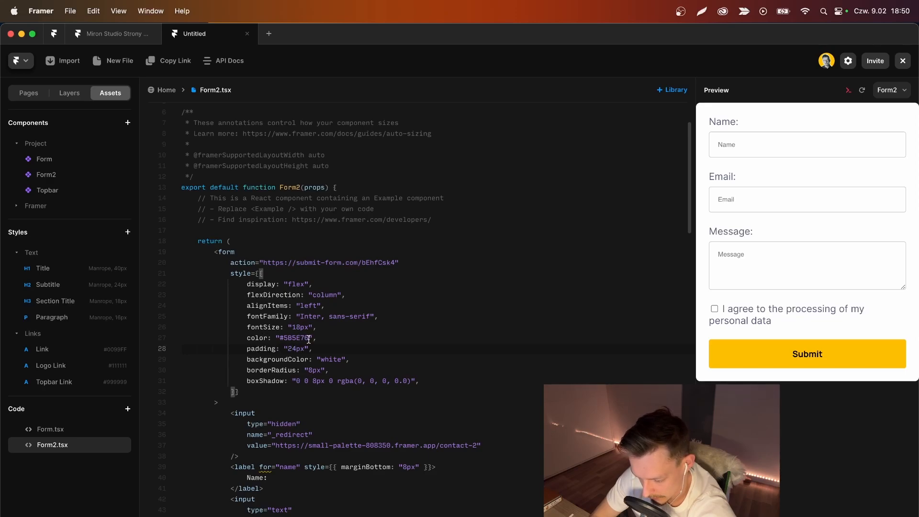
double_click(295, 338)
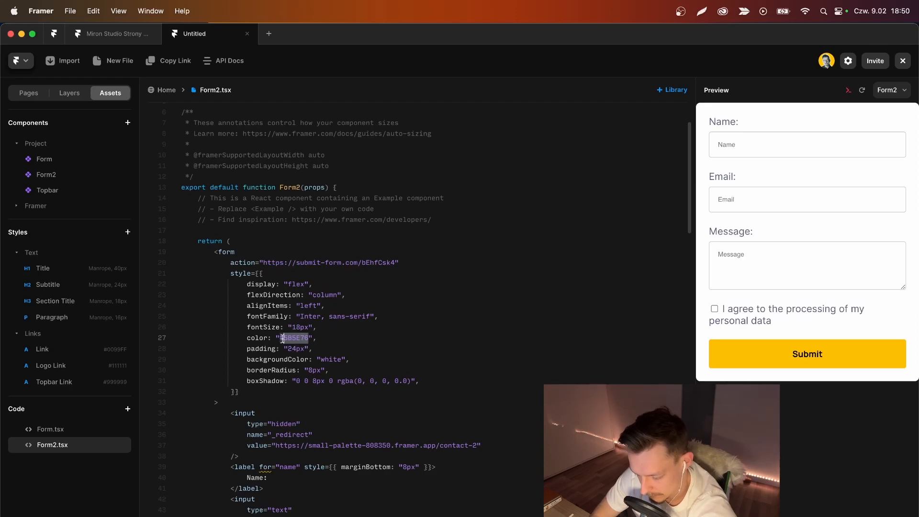
type("#bla")
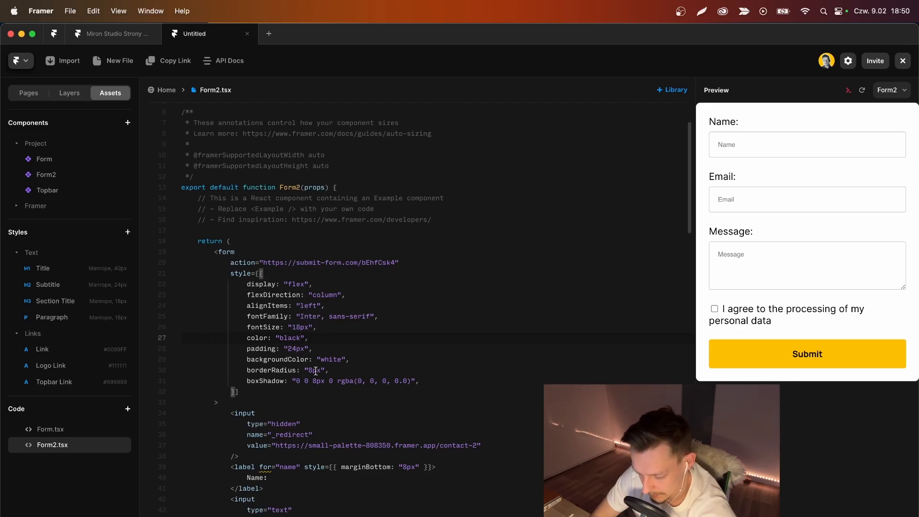
mouse_move(338, 364)
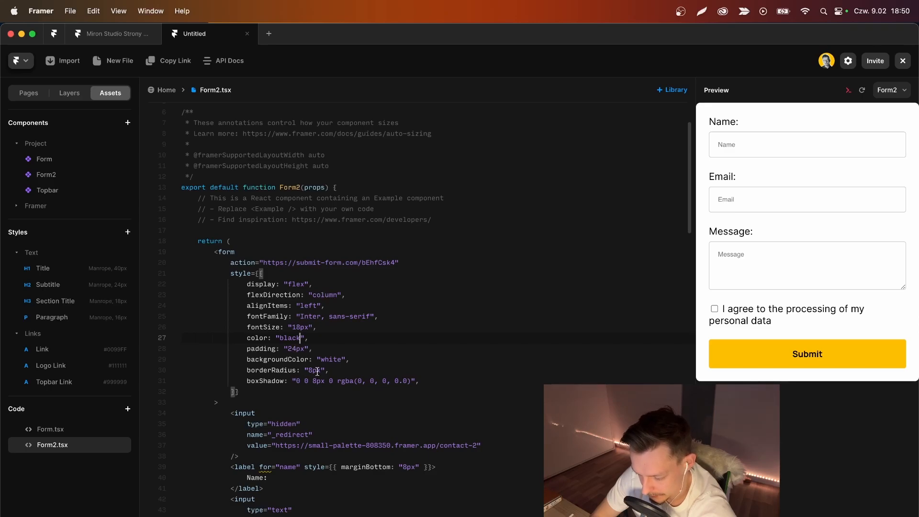
scroll("down", 3)
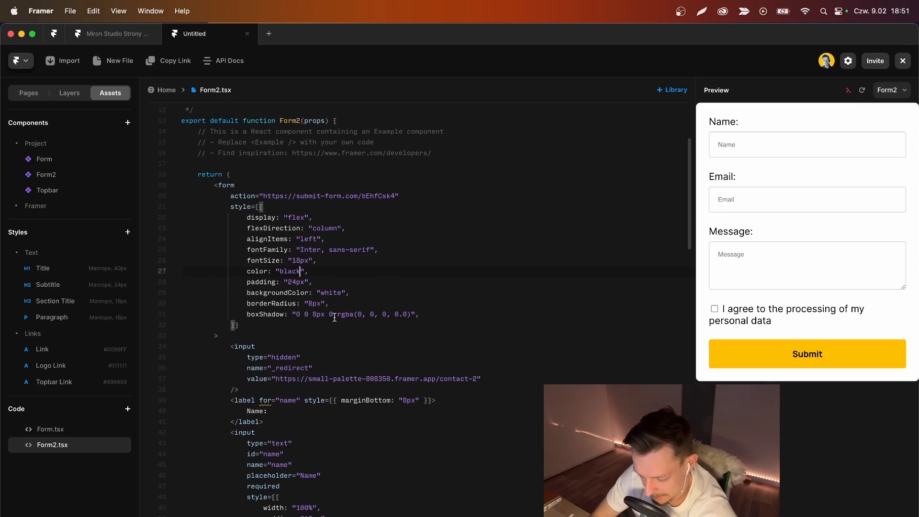
scroll("down", 3)
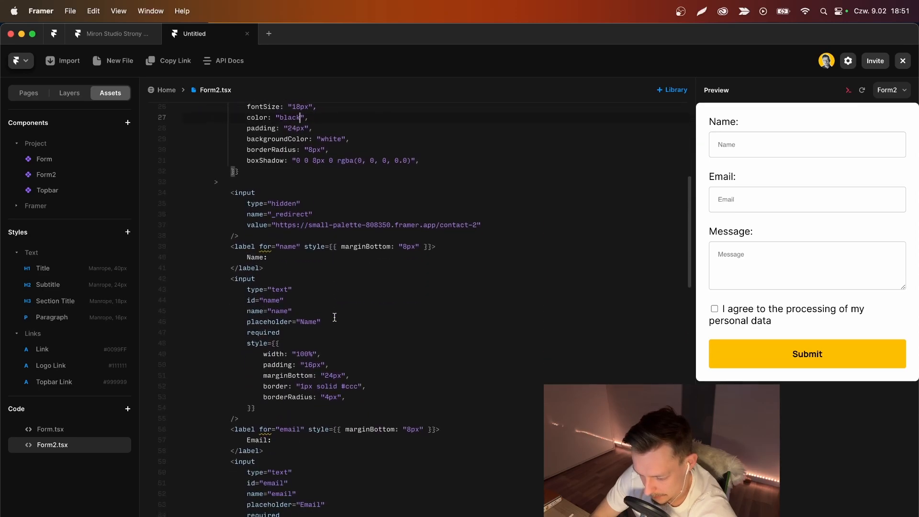
scroll("down", 3)
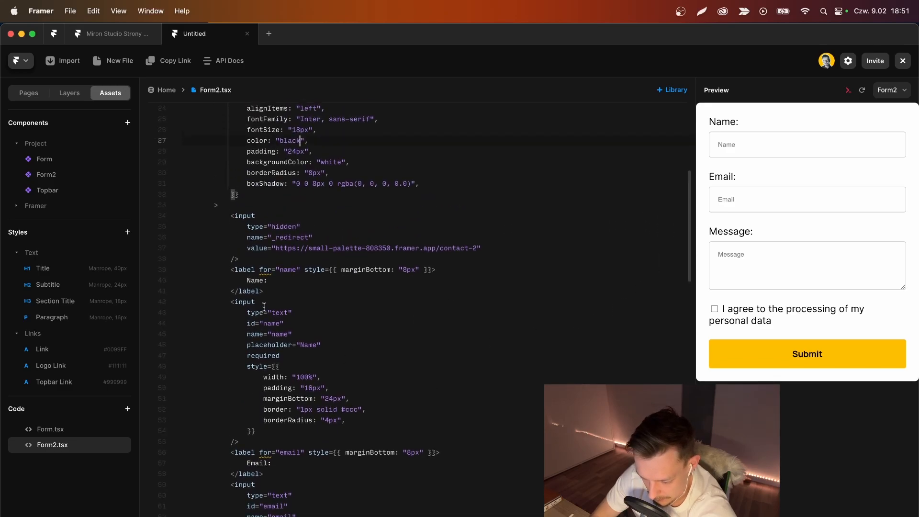
scroll("down", 3)
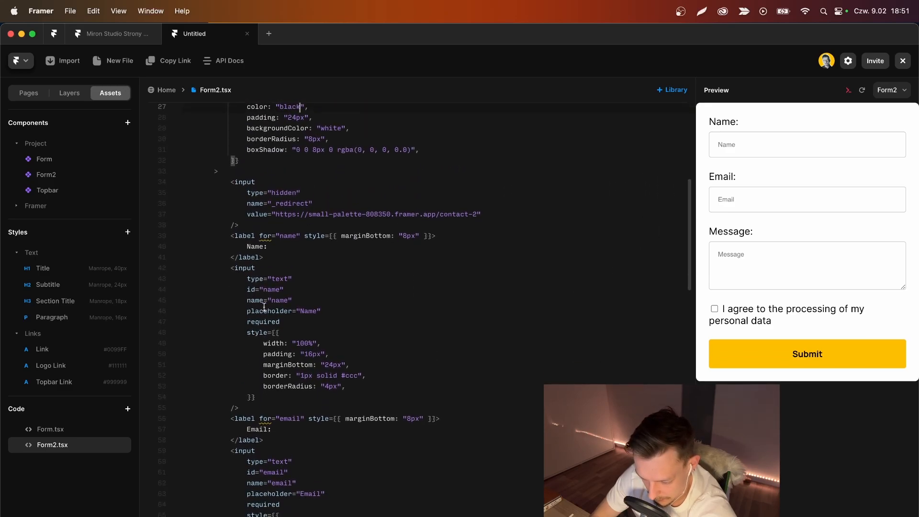
scroll("down", 3)
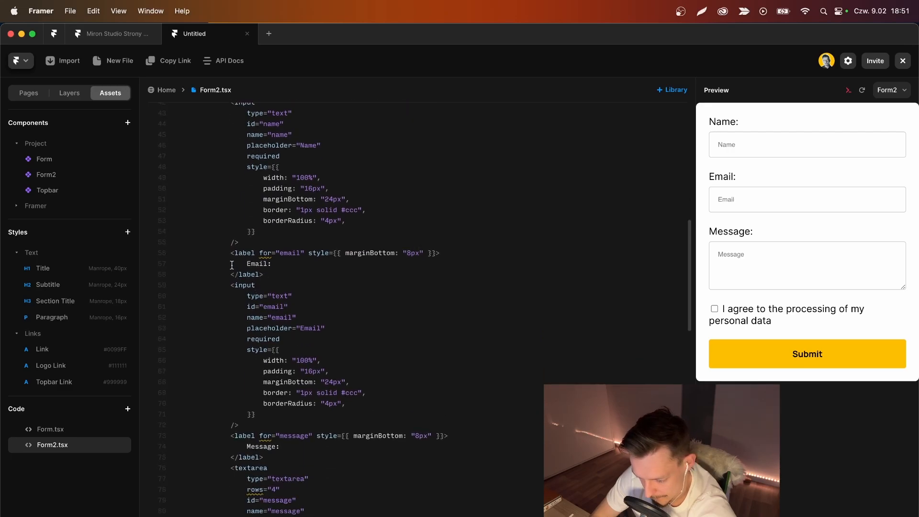
Duplicate the Email label and input block below itself and select its email occurrences
left_click_drag(230, 252, 281, 382)
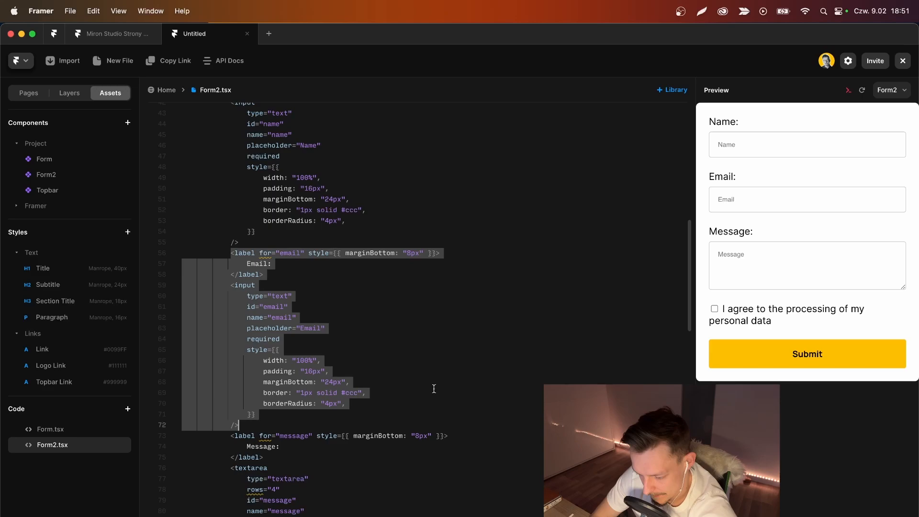
mouse_move(298, 436)
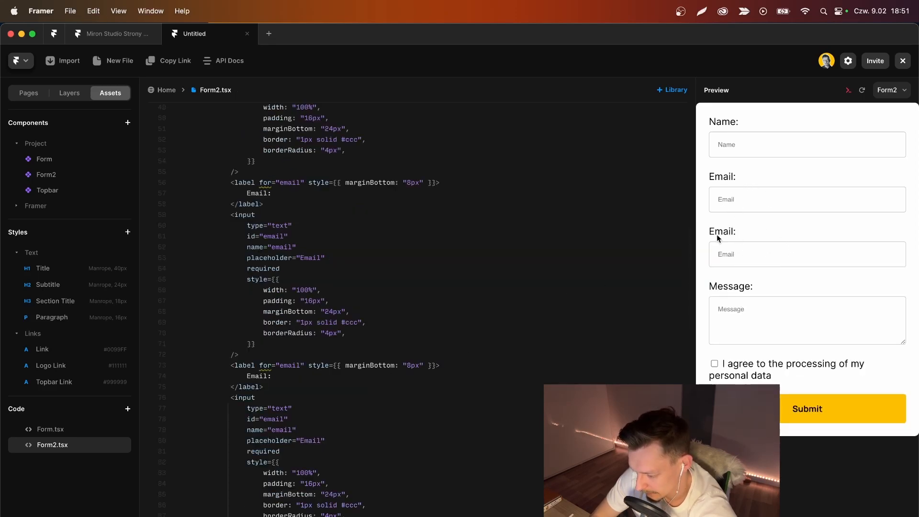
mouse_move(759, 223)
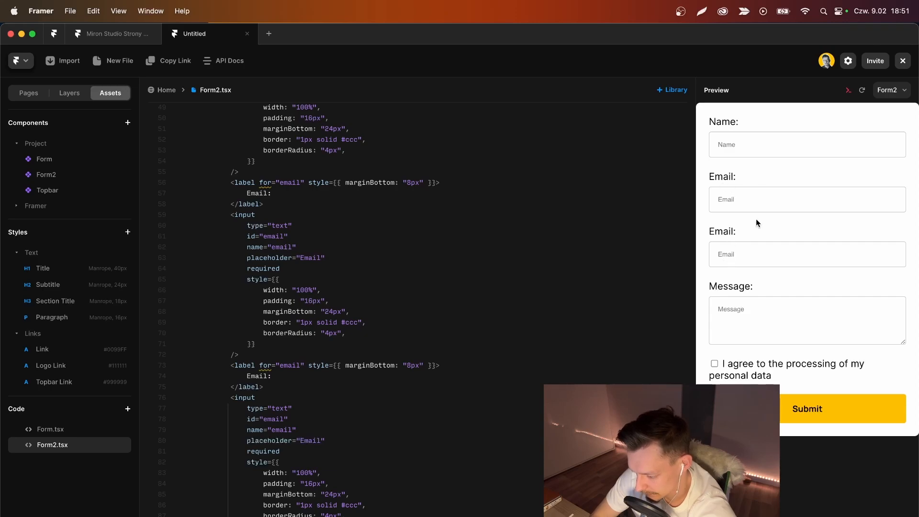
scroll("down", 3)
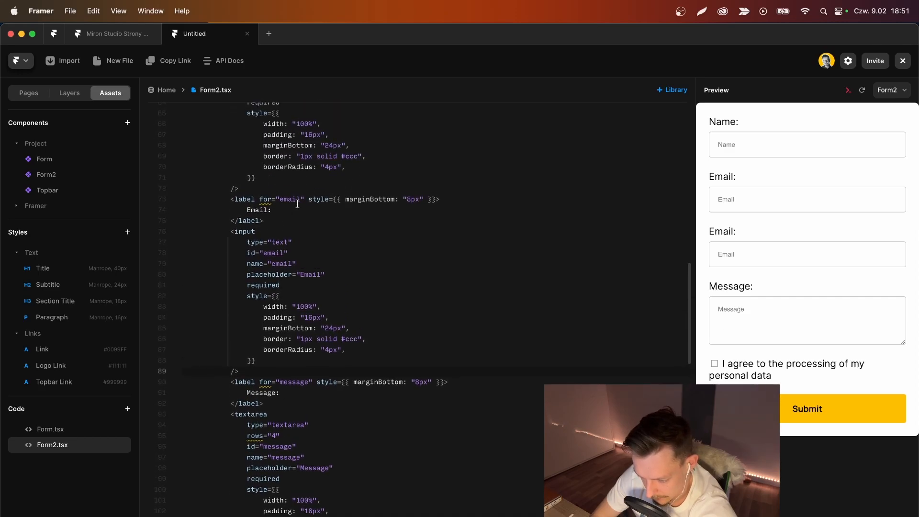
double_click(289, 199)
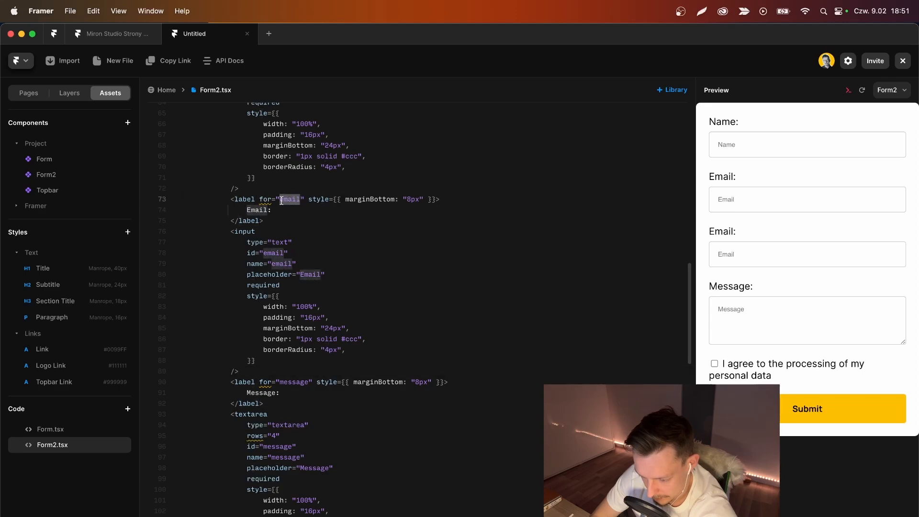
key("Backspace")
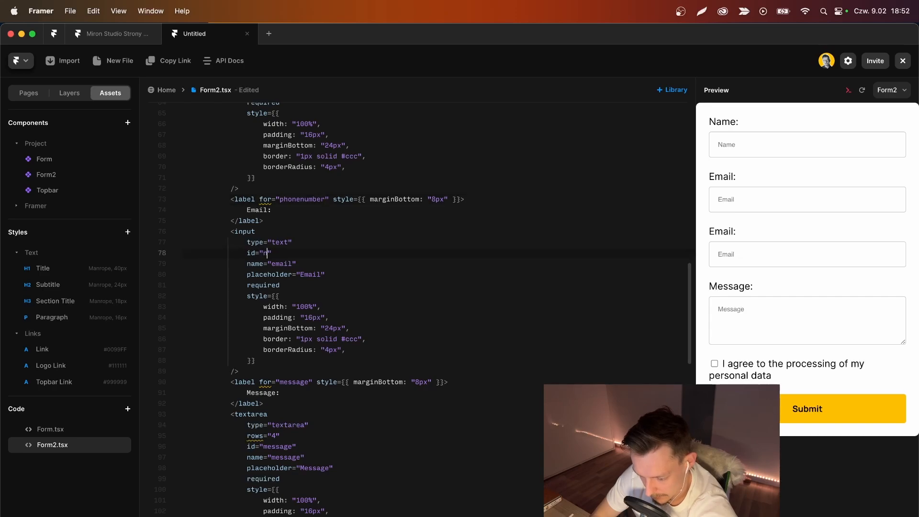
Turn the copy into a Phone Number field with id number and placeholder 'Number'
type("umber")
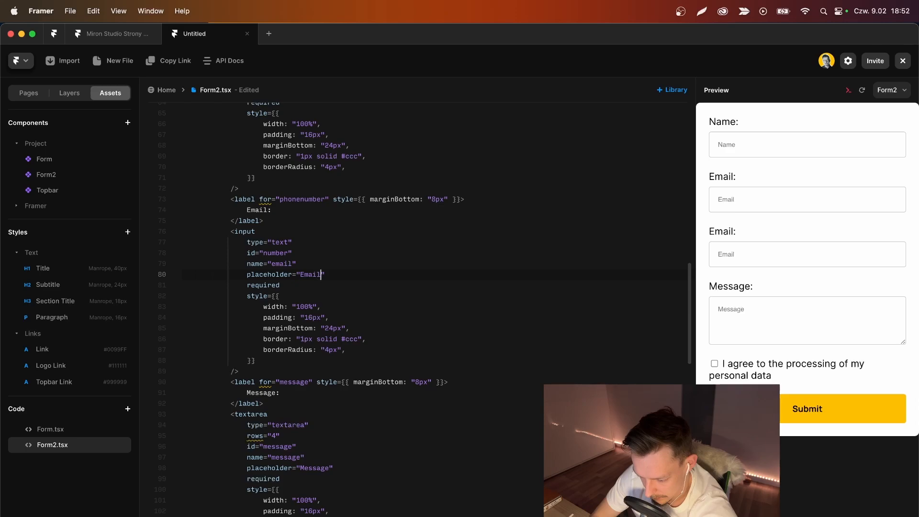
type("Number")
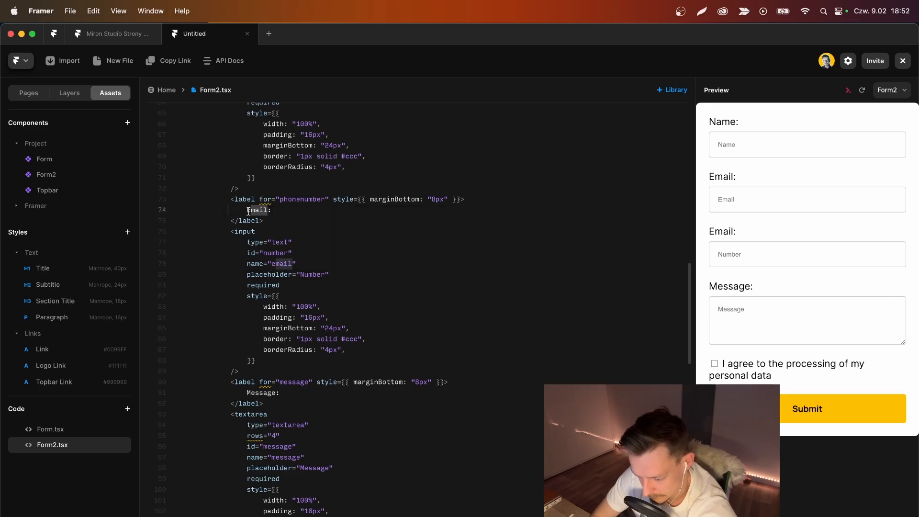
type("N:")
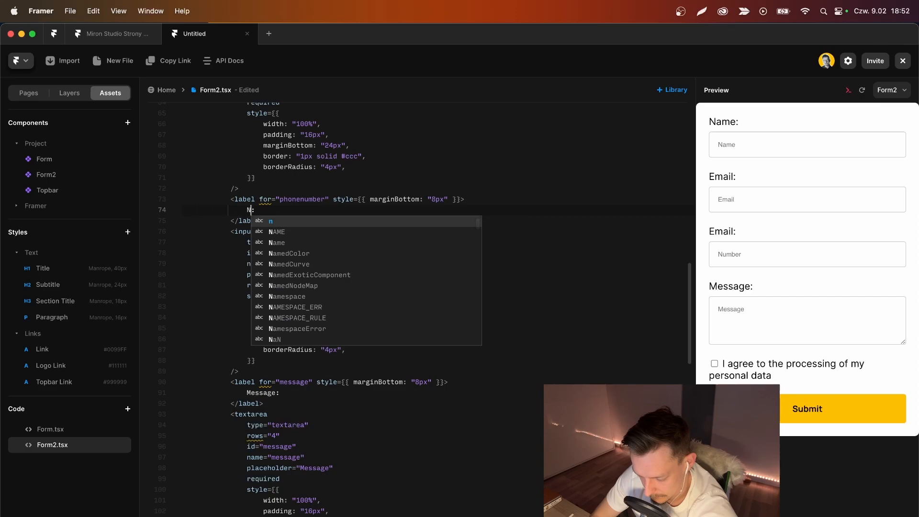
type("umber")
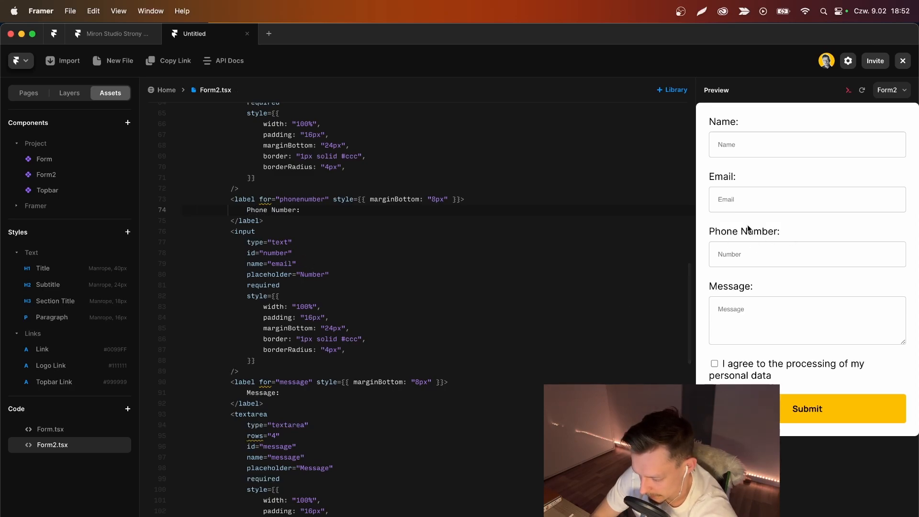
mouse_move(282, 282)
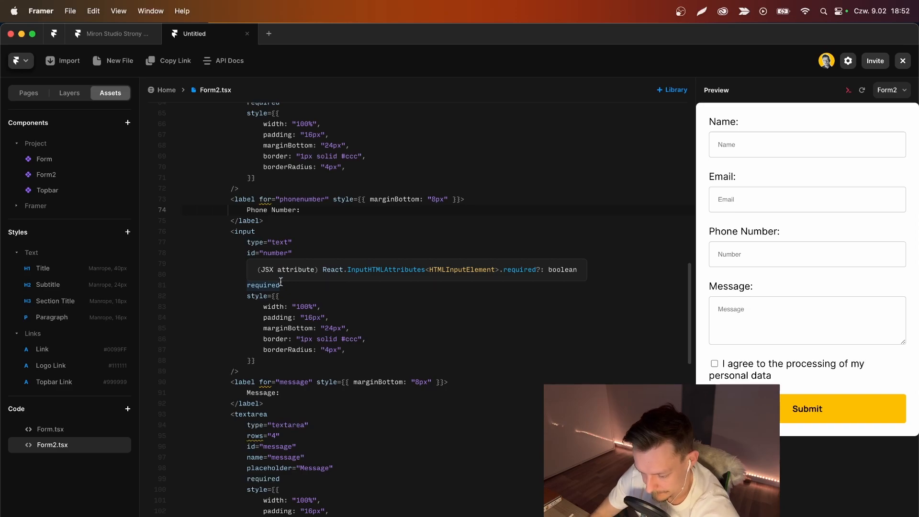
Change the checkbox label to 'I love this channel and I will subscribe'
scroll("down", 3)
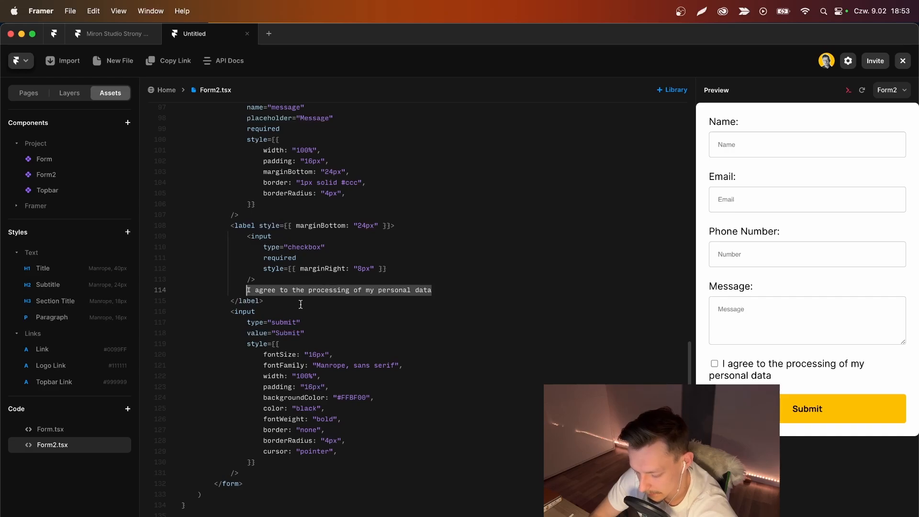
type("I love this")
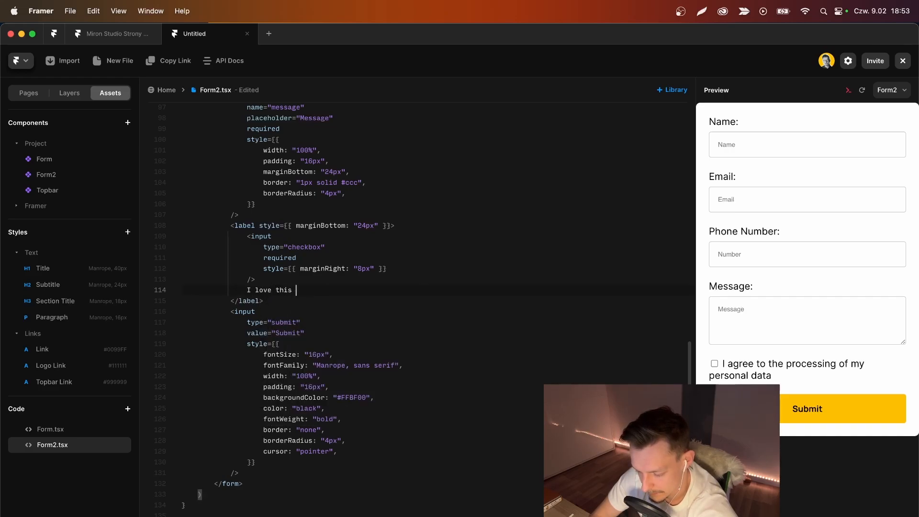
type("channel")
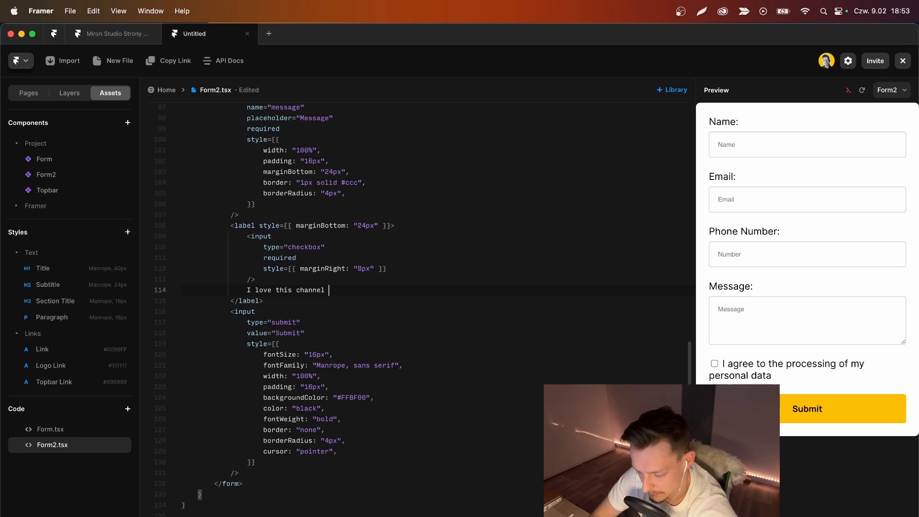
type("and")
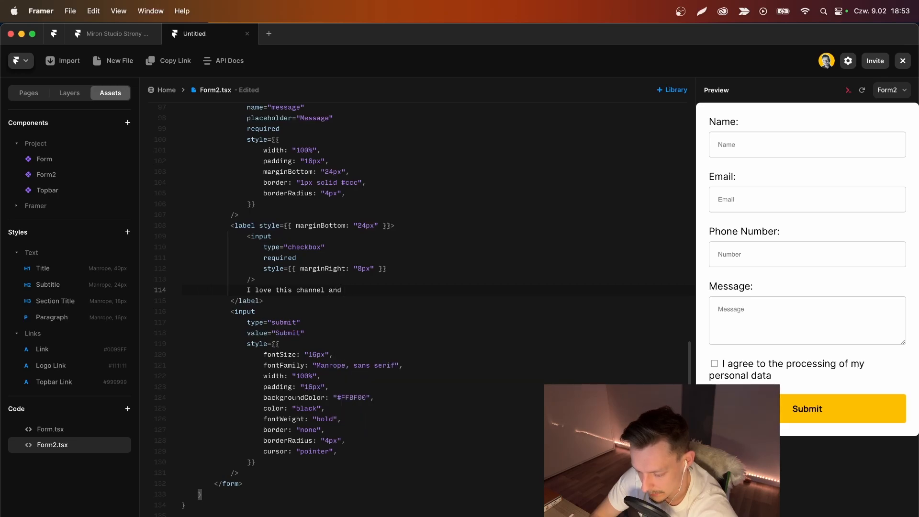
type("I will subs")
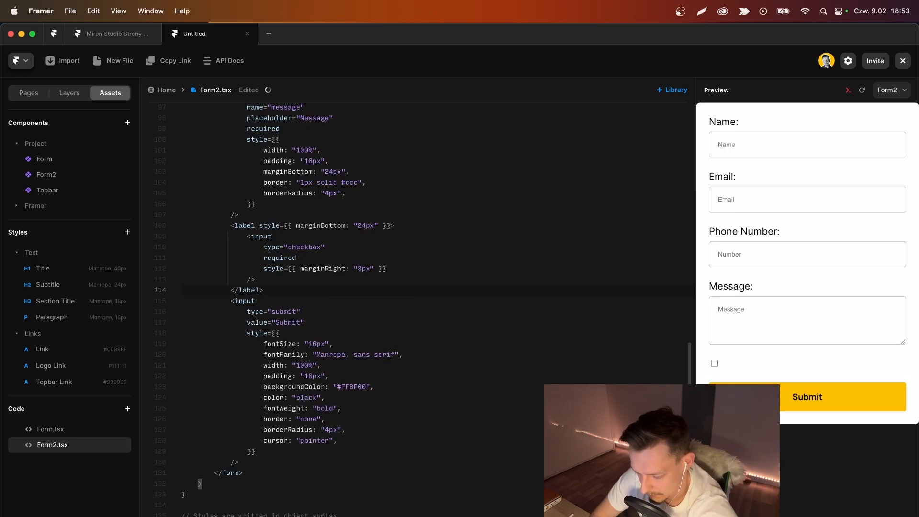
type("I love this channel and I will subscribe")
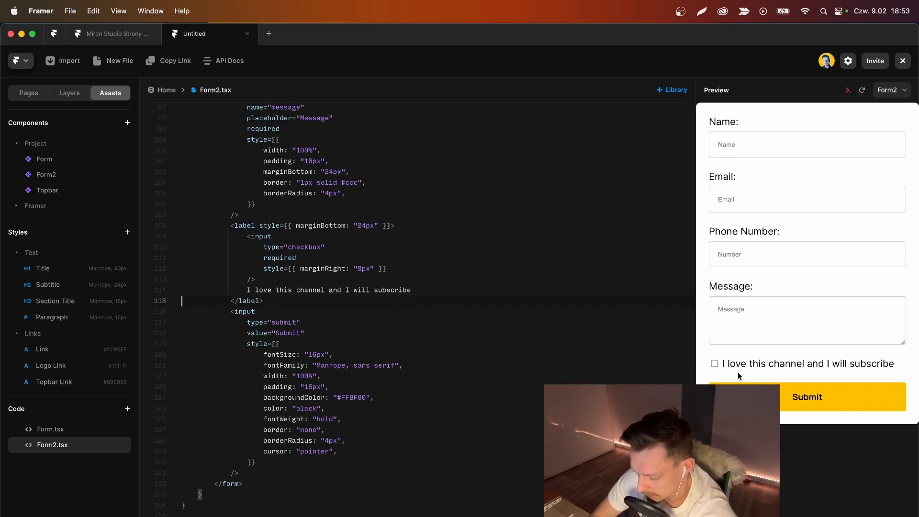
Adjust the checkbox's required attribute and check the live preview
scroll("down", 3)
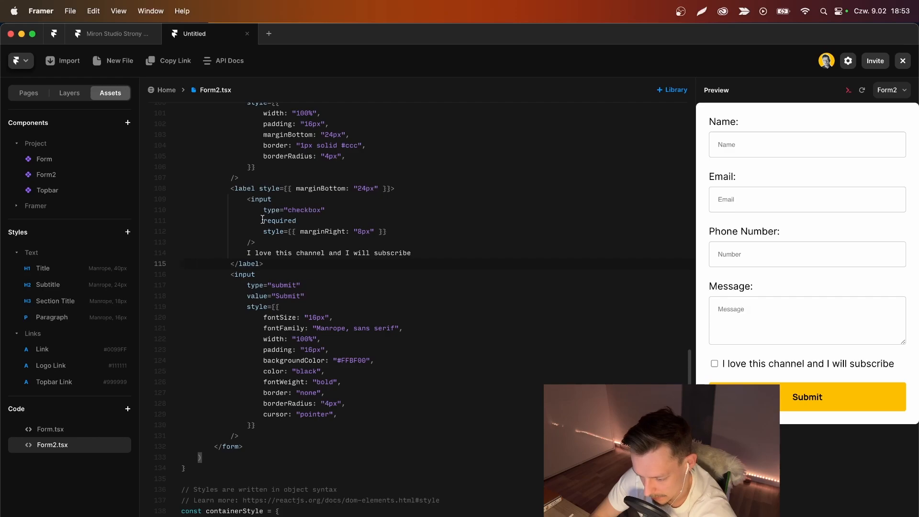
double_click(279, 221)
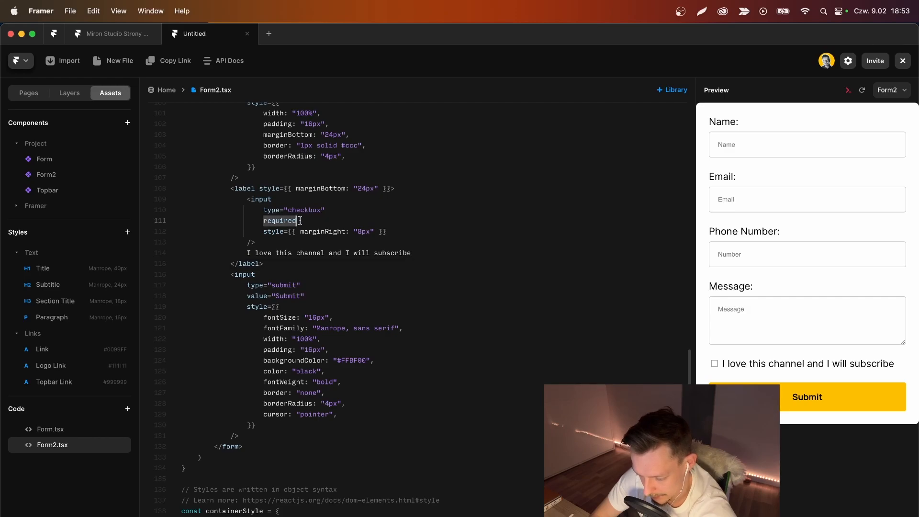
mouse_move(322, 231)
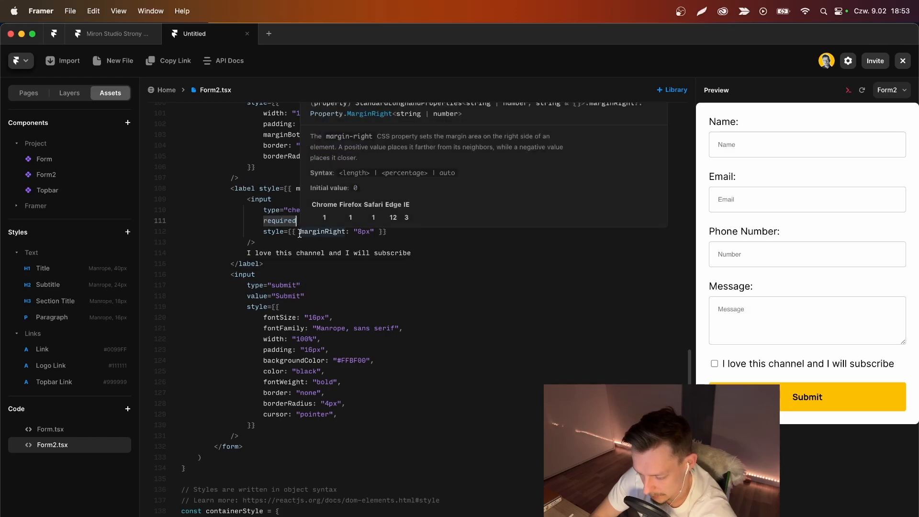
left_click(808, 145)
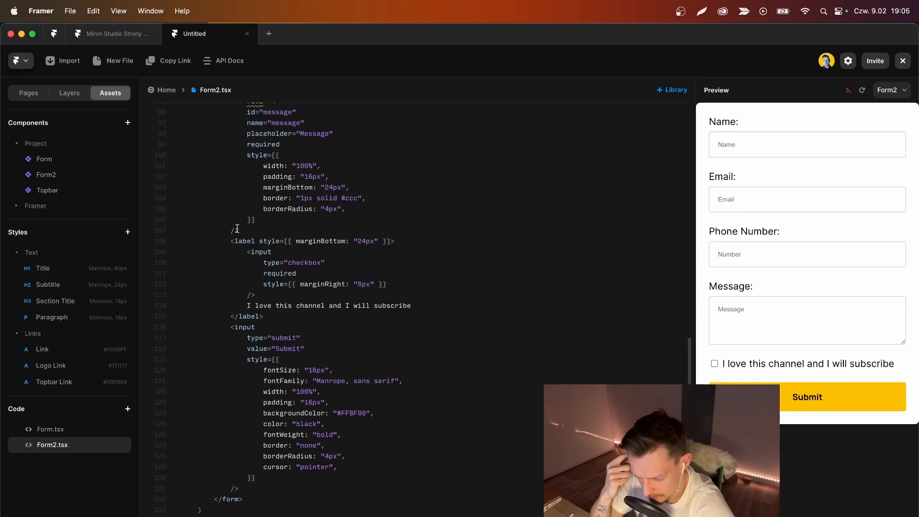
mouse_move(260, 327)
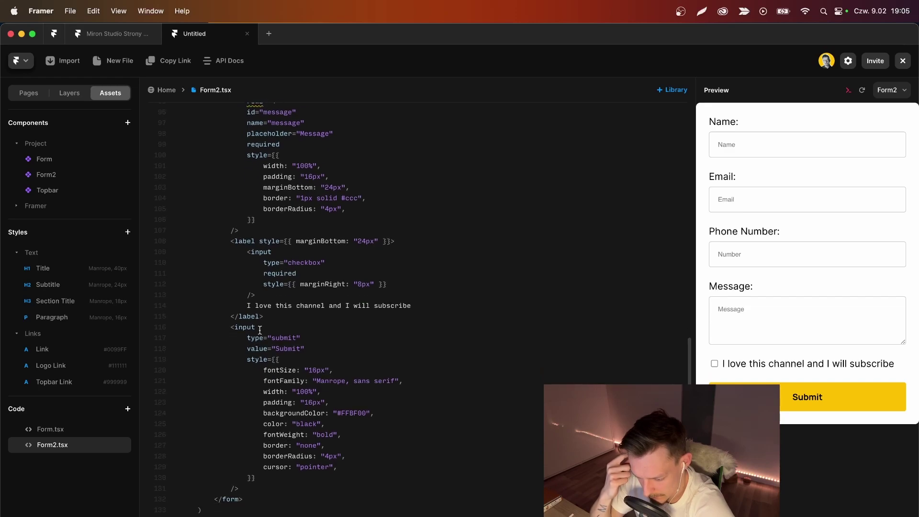
scroll("down", 3)
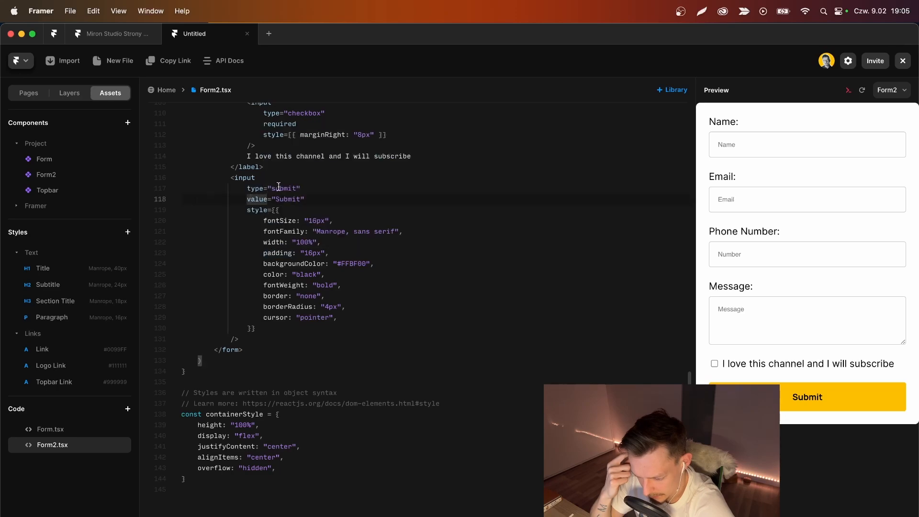
double_click(283, 188)
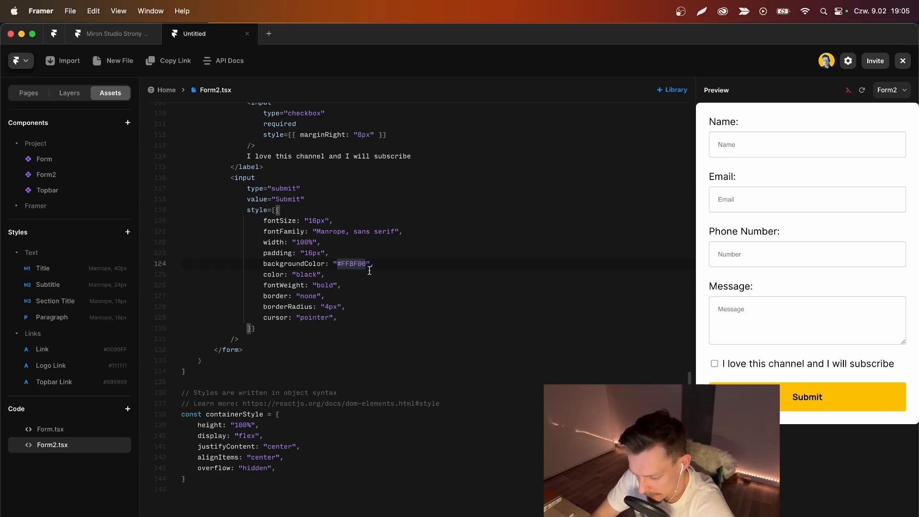
mouse_move(319, 241)
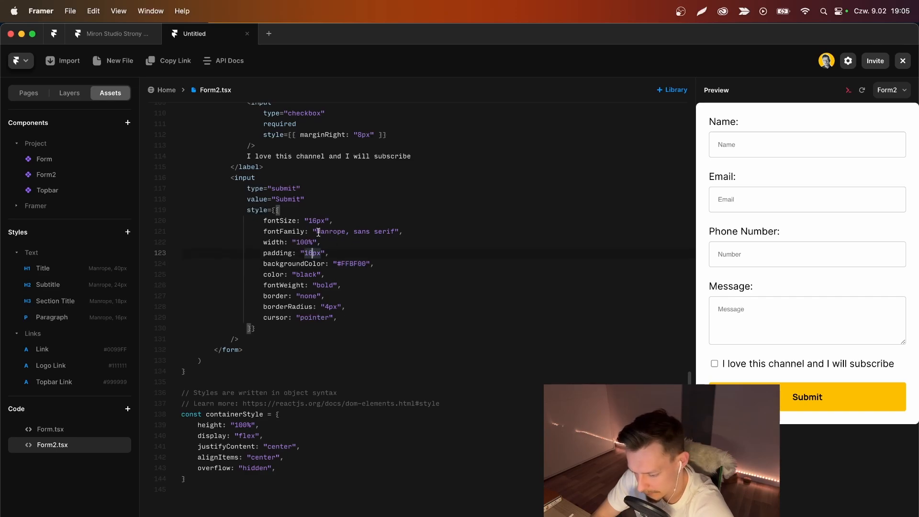
mouse_move(335, 267)
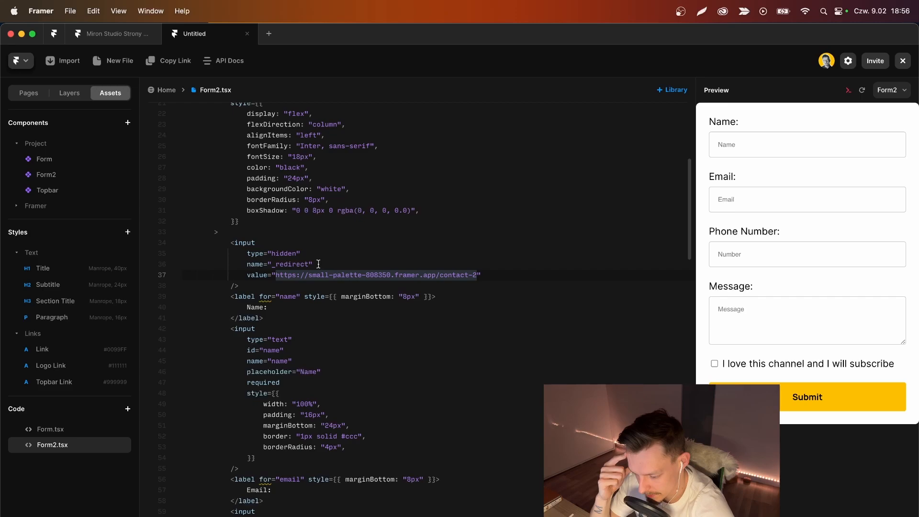
mouse_move(387, 275)
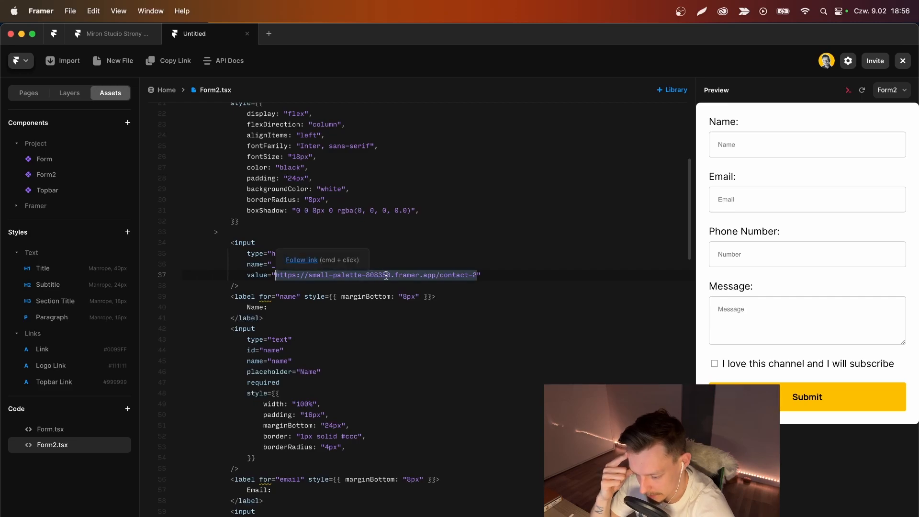
mouse_move(464, 289)
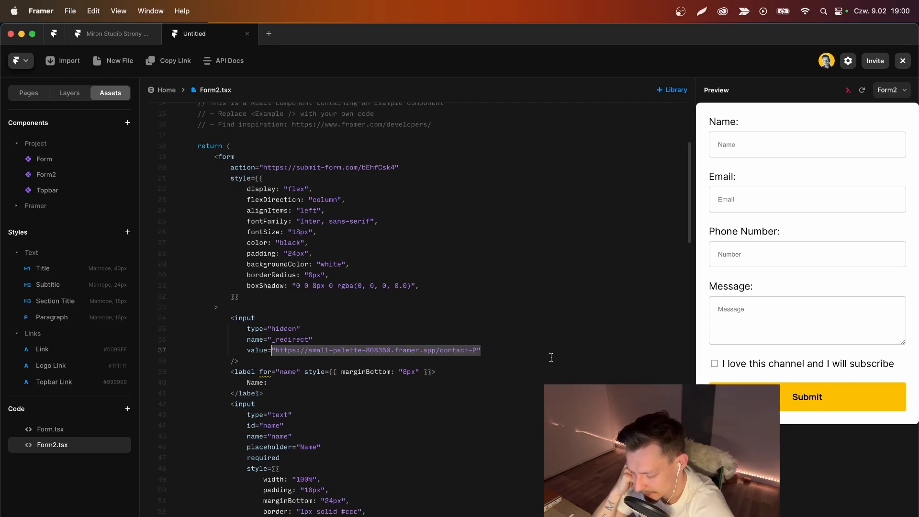
mouse_move(525, 357)
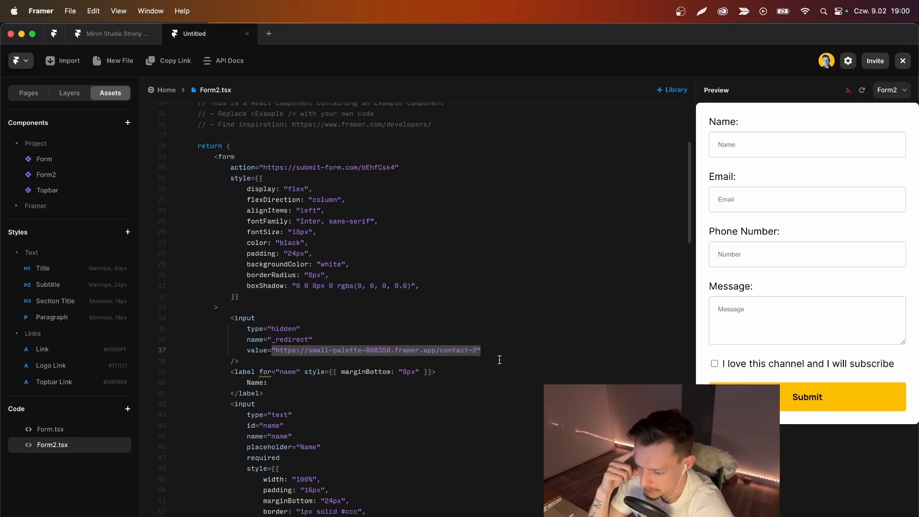
mouse_move(462, 326)
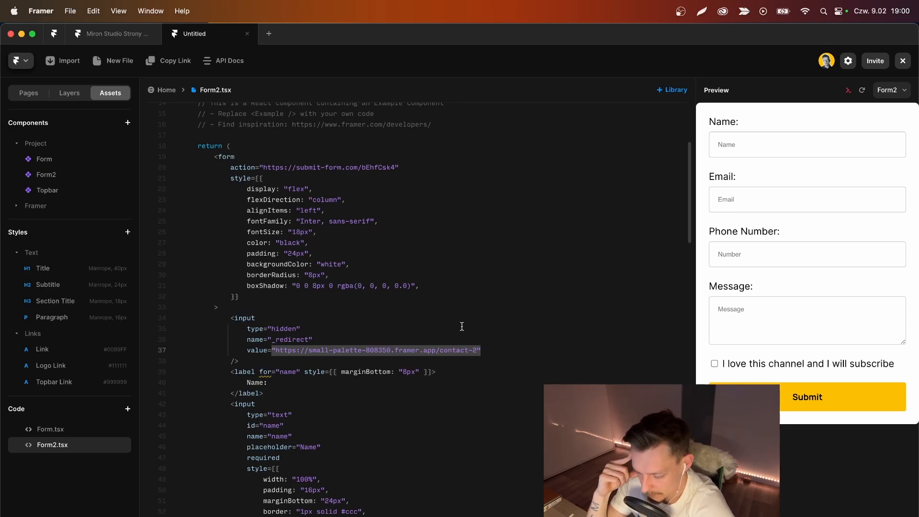
mouse_move(443, 351)
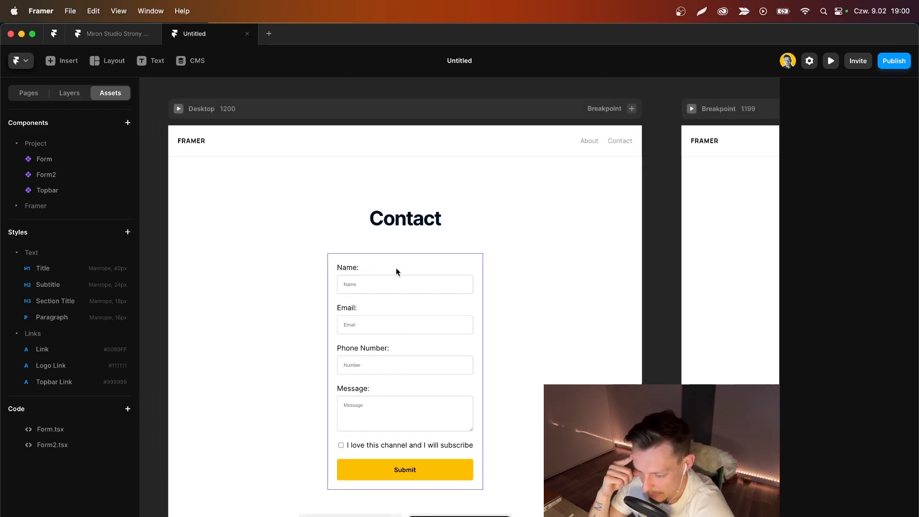
left_click(405, 218)
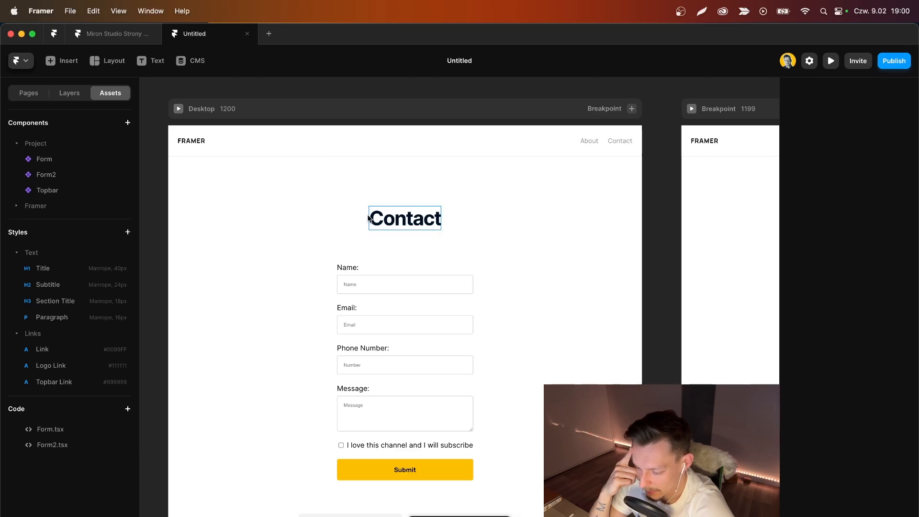
left_click(320, 224)
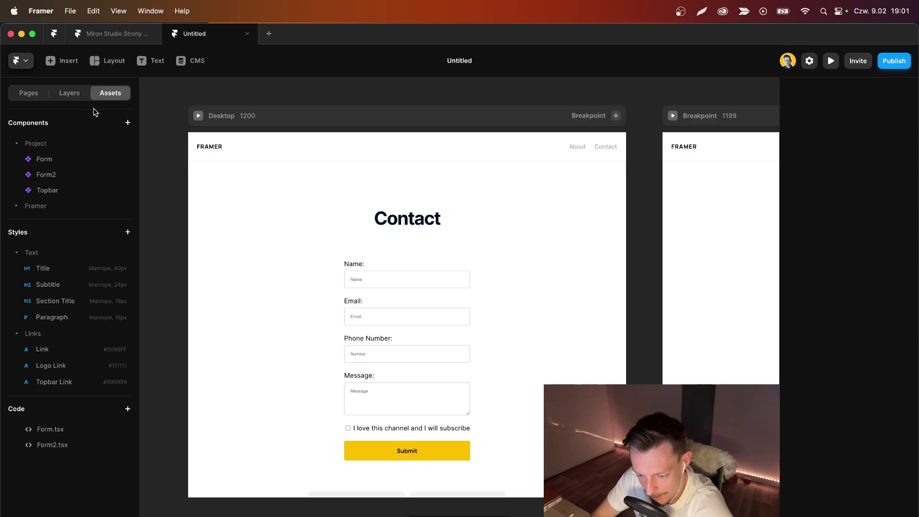
left_click(28, 93)
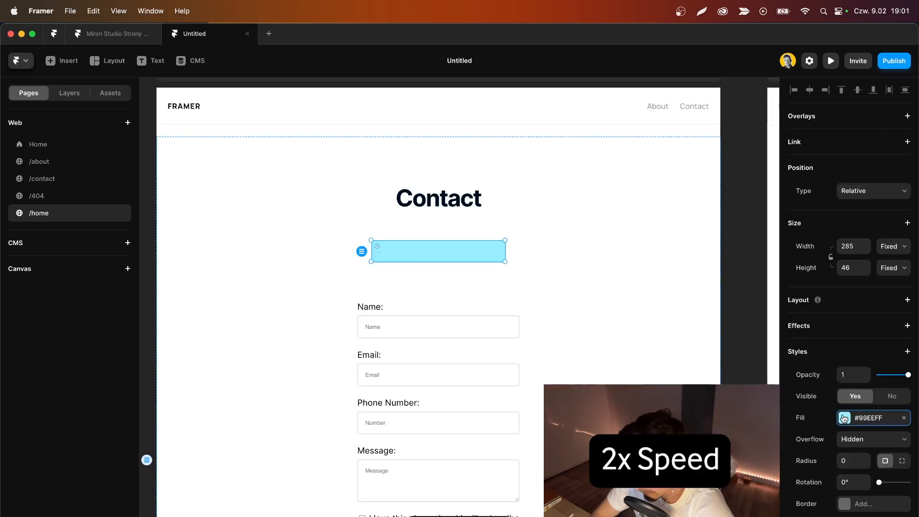
Make the banner frame full width with a pale green #D6FAE3 fill
left_click(844, 418)
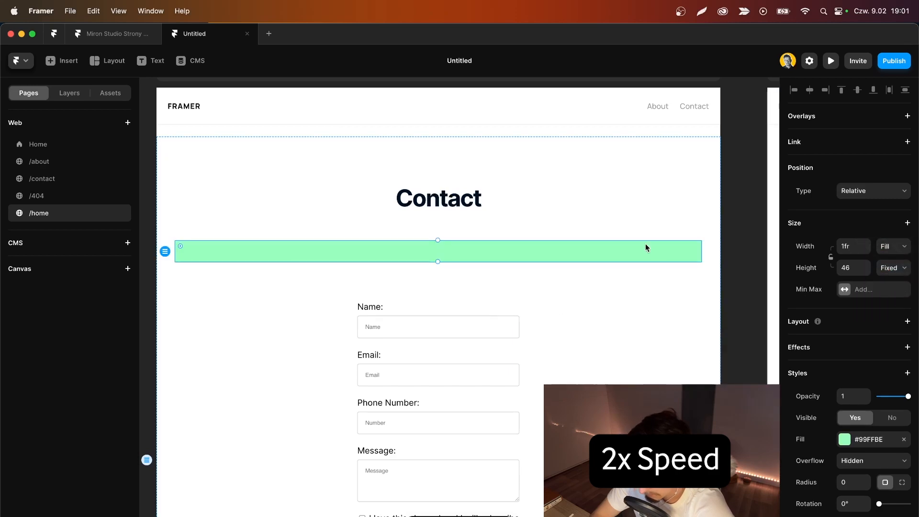
left_click(844, 439)
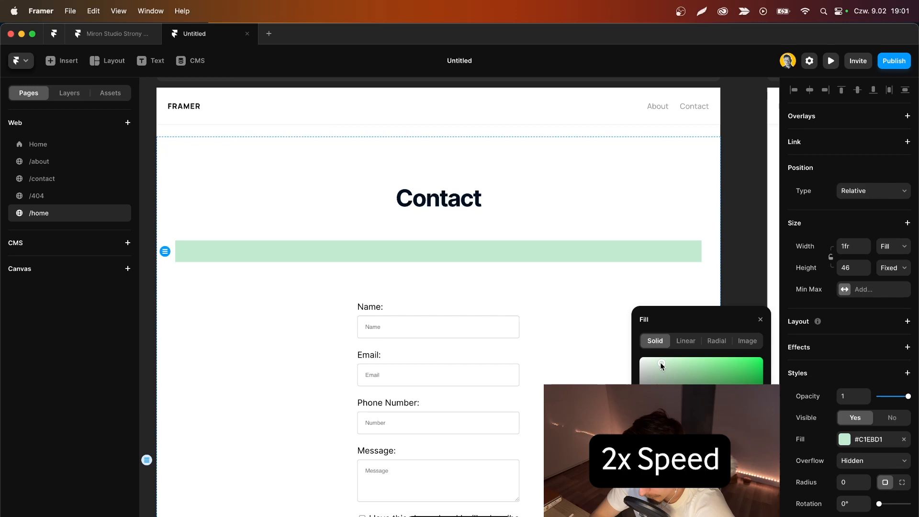
left_click(660, 364)
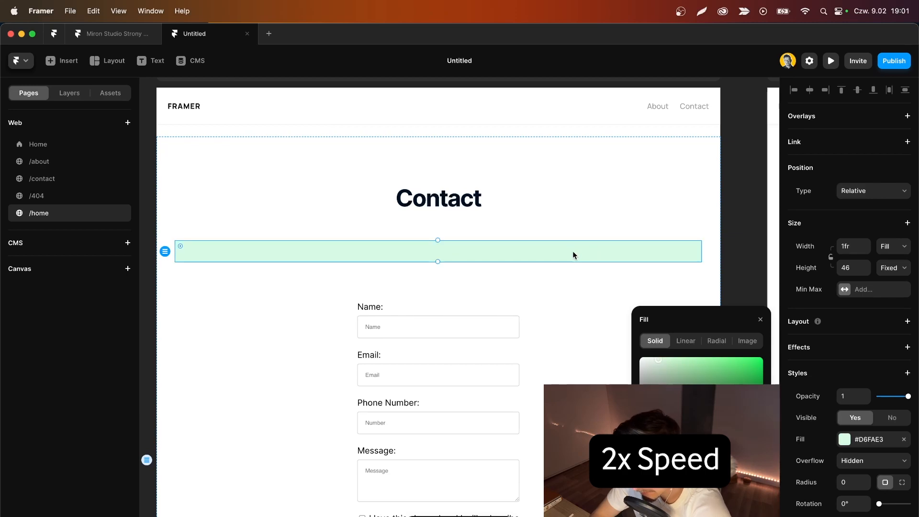
left_click(203, 201)
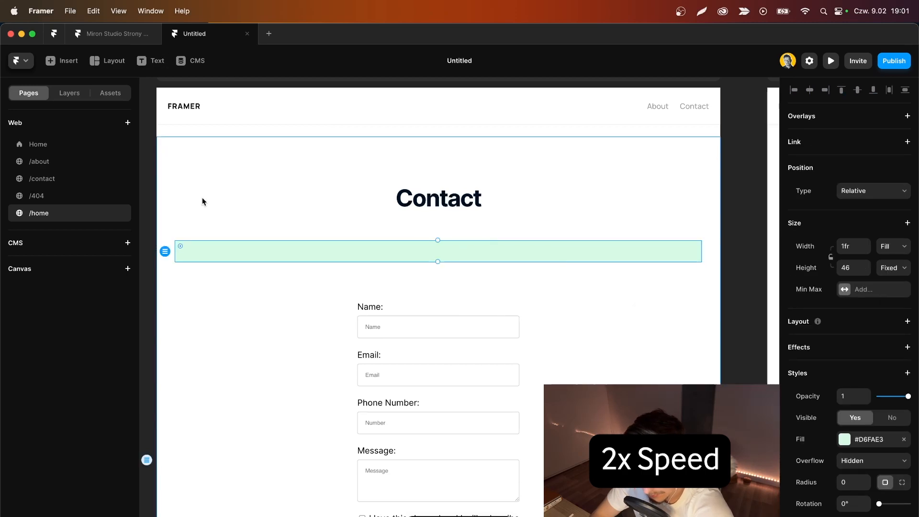
Add bold 'Message Sent!' text inside the banner and color it green
left_click(69, 93)
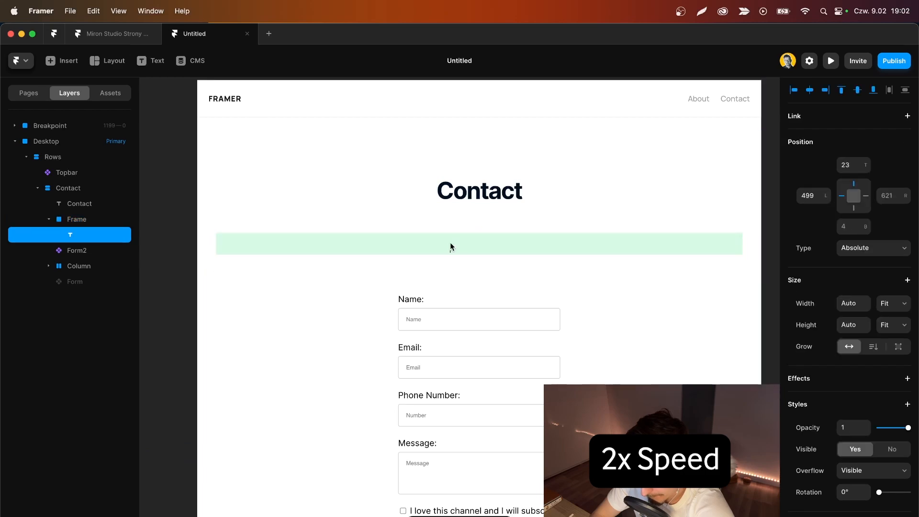
type("M")
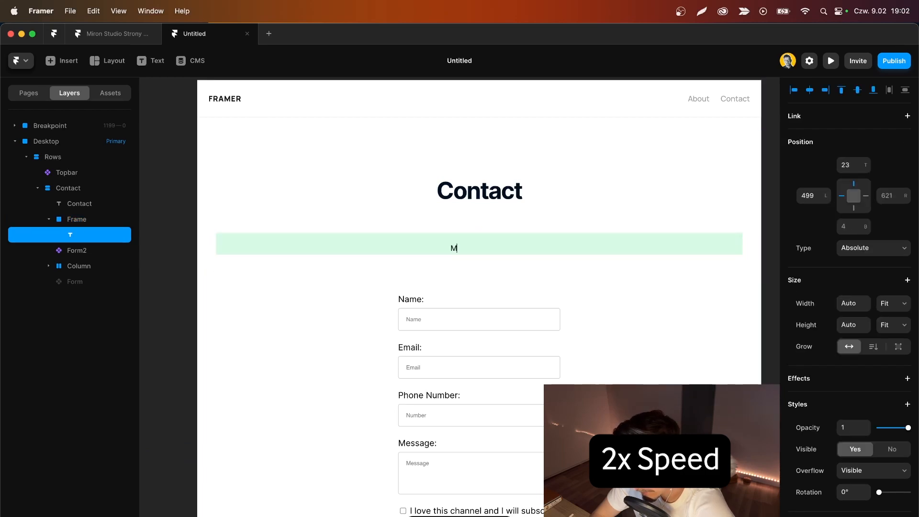
type("essage Sent!")
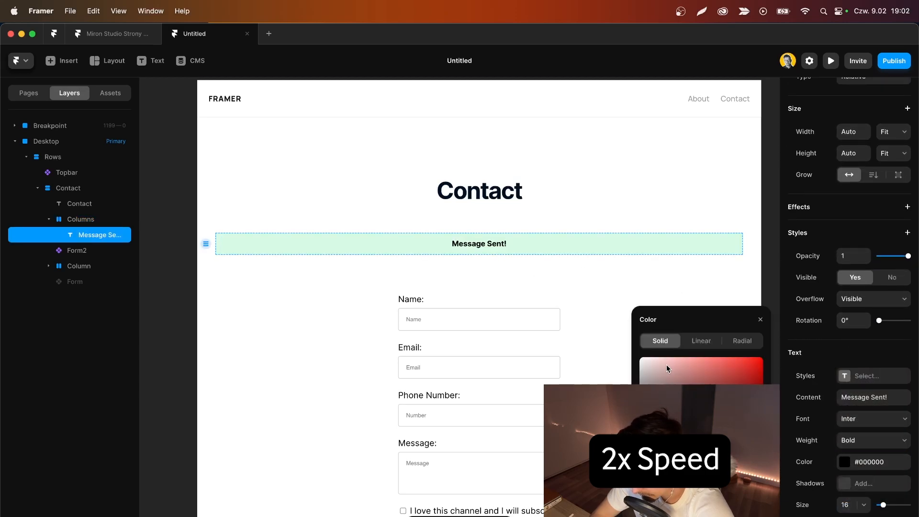
left_click(68, 188)
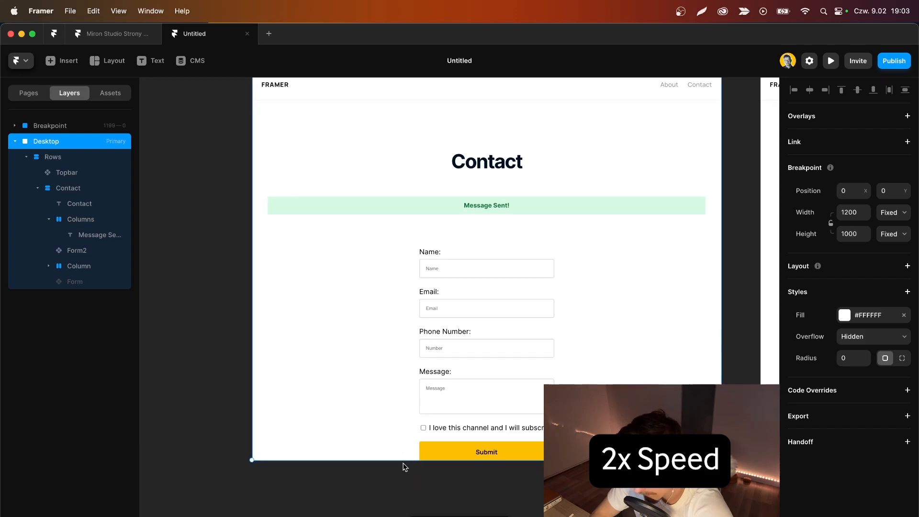
left_click(28, 93)
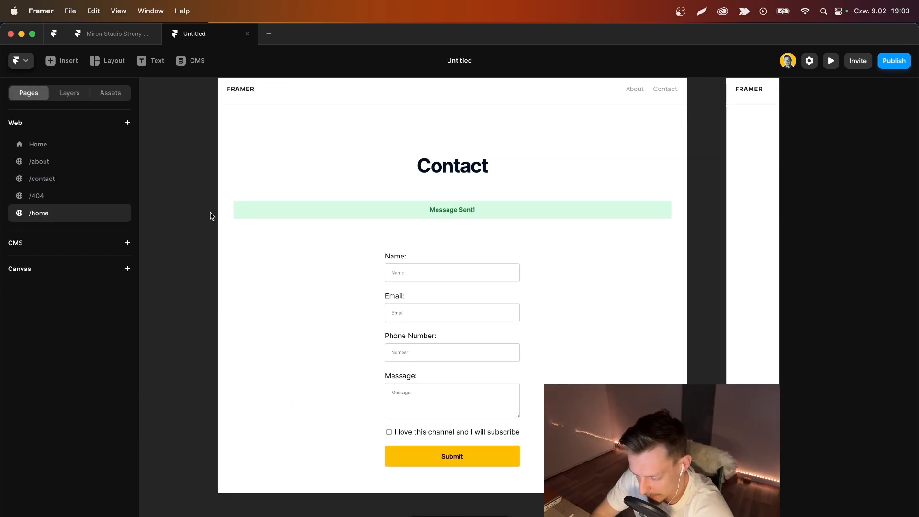
mouse_move(137, 230)
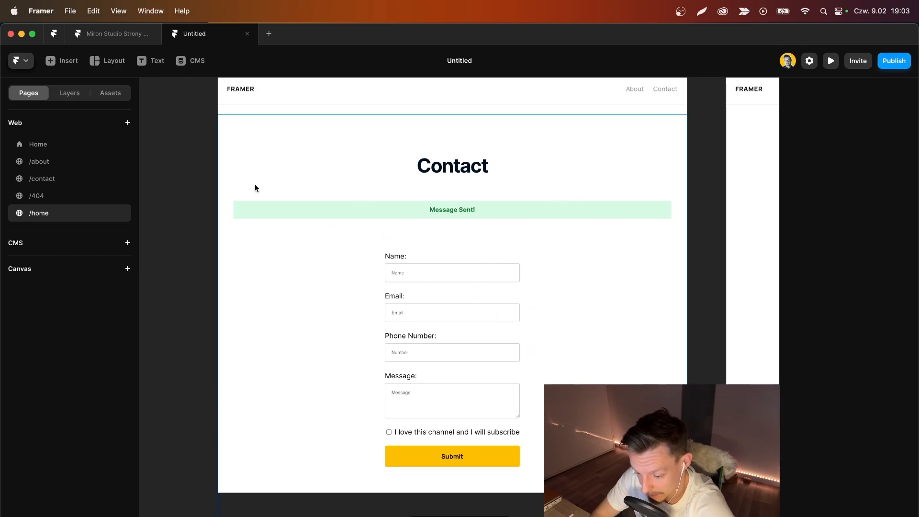
mouse_move(72, 205)
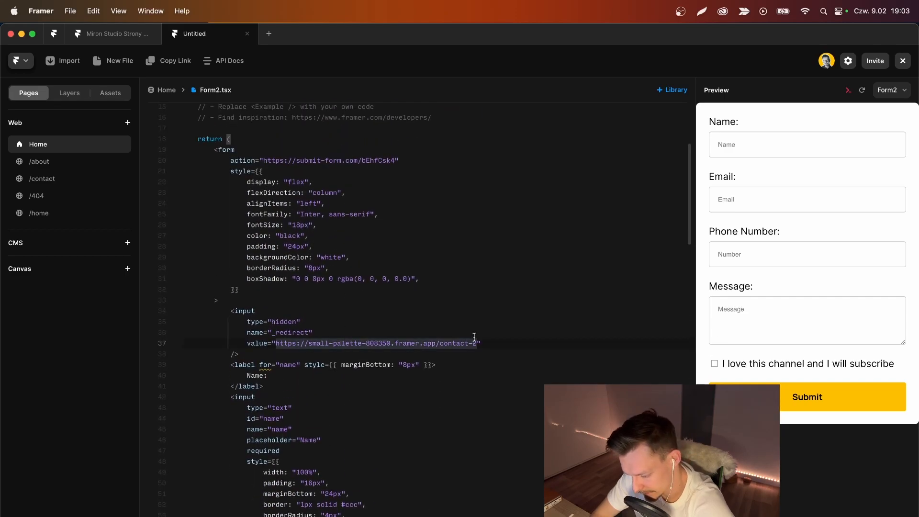
left_click(110, 93)
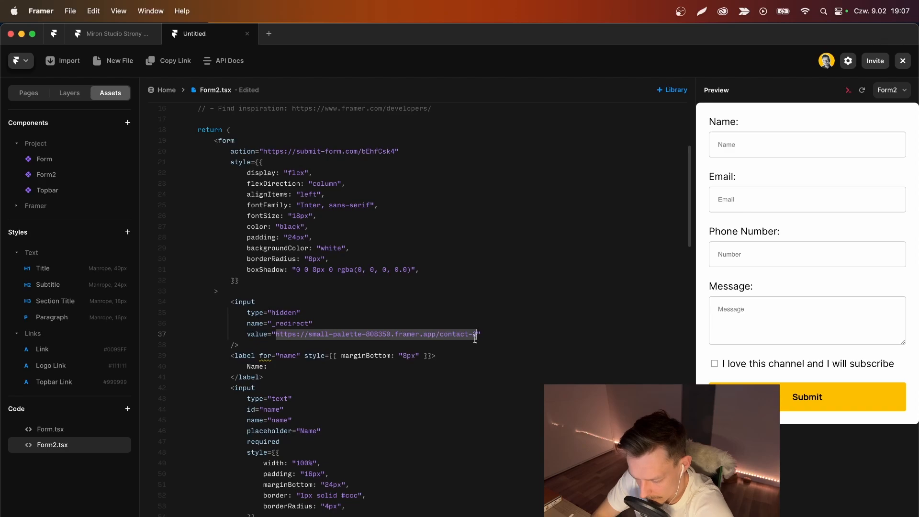
type("https://incomparable-screens-554290.framer.app/confirmation")
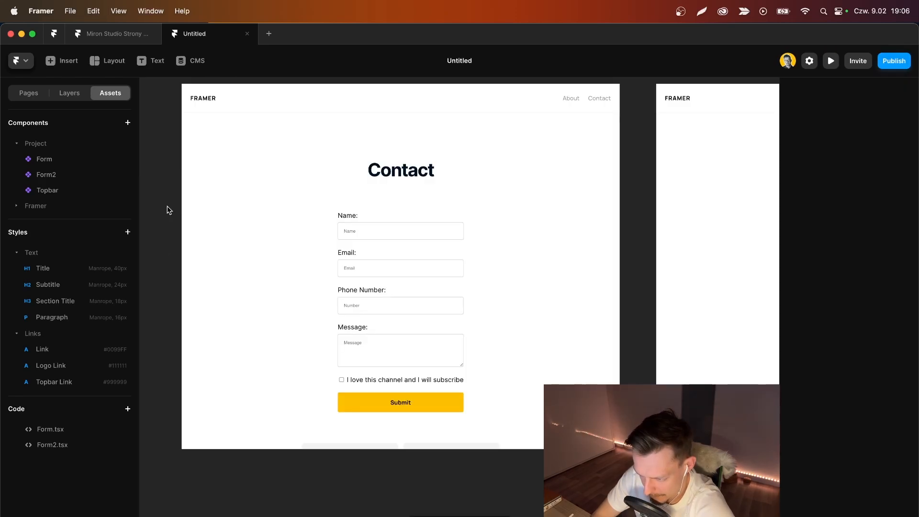
mouse_move(885, 87)
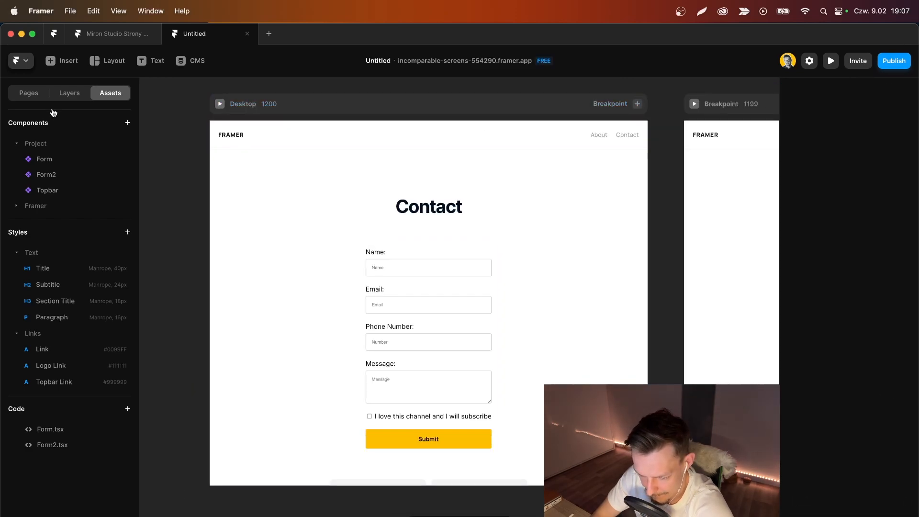
Publish the updated site
left_click(29, 92)
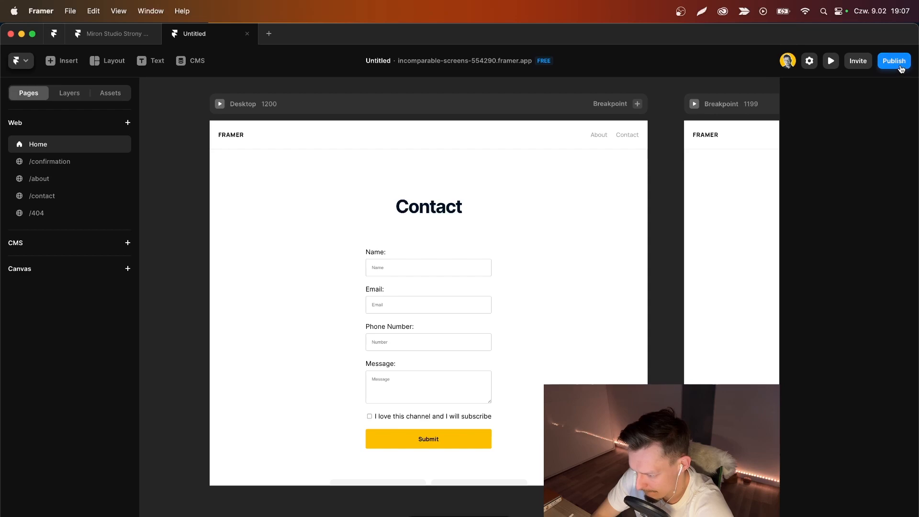
left_click(894, 61)
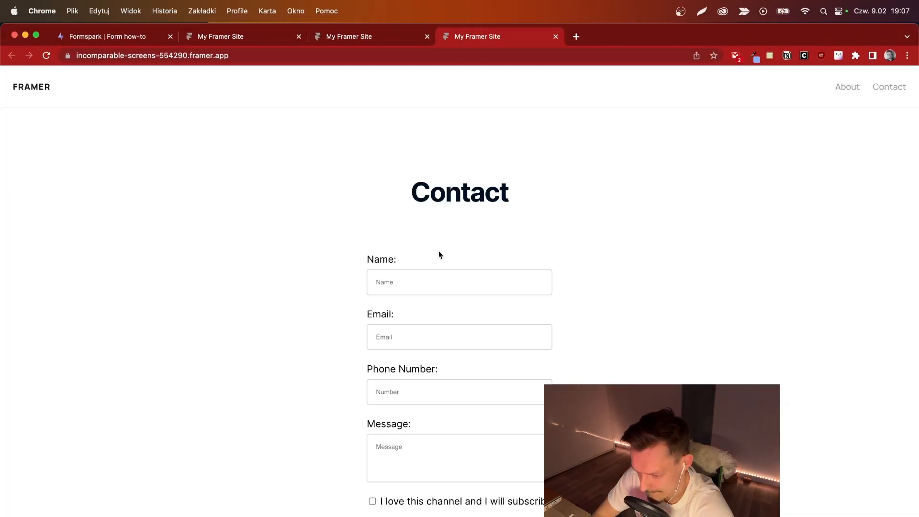
Fill the live form with Name test, Email test, Phone 324324234 and Message 'Yo'
left_click(459, 259)
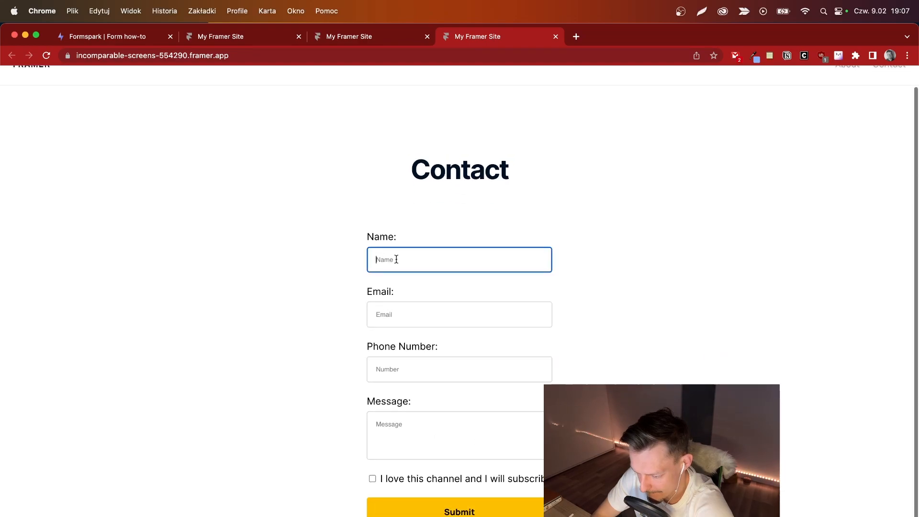
type("test")
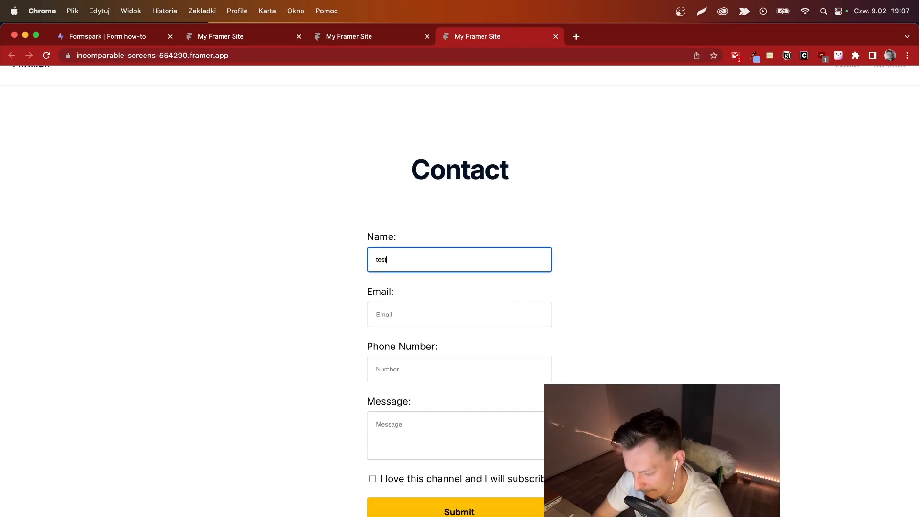
type("test@test")
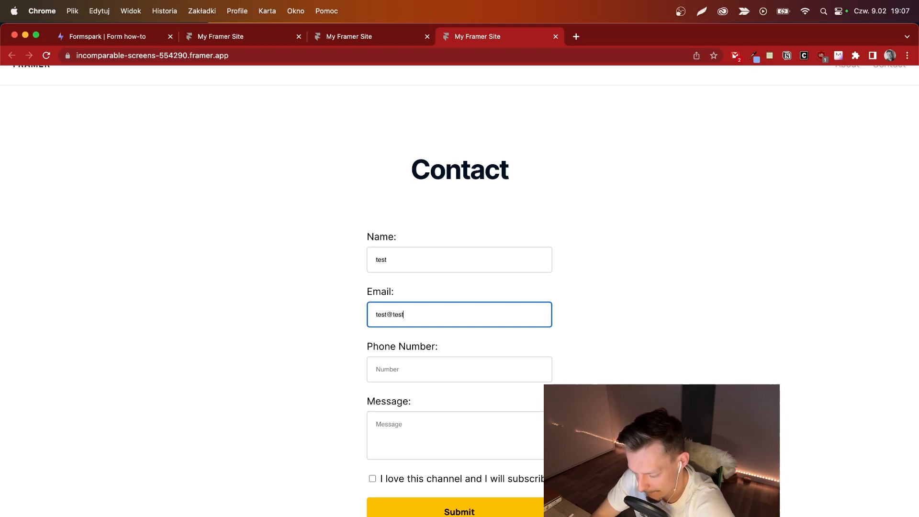
left_click(459, 370)
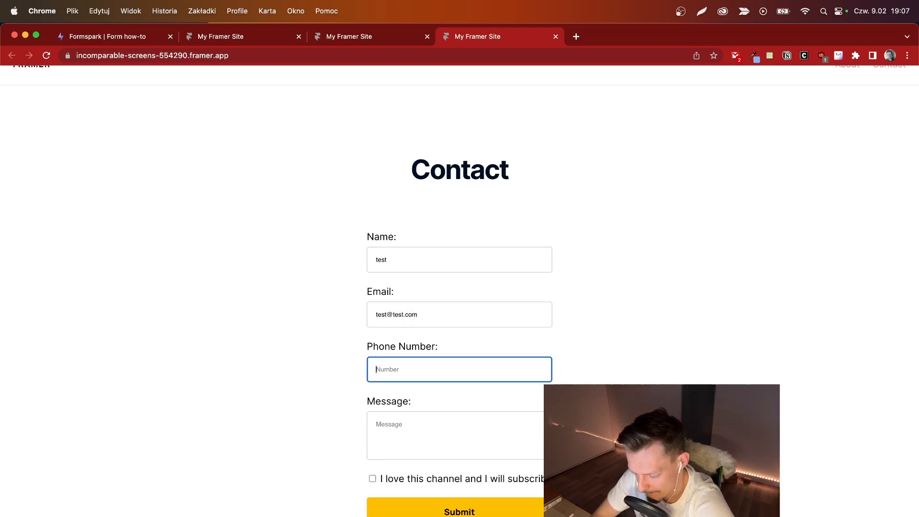
type("324324234")
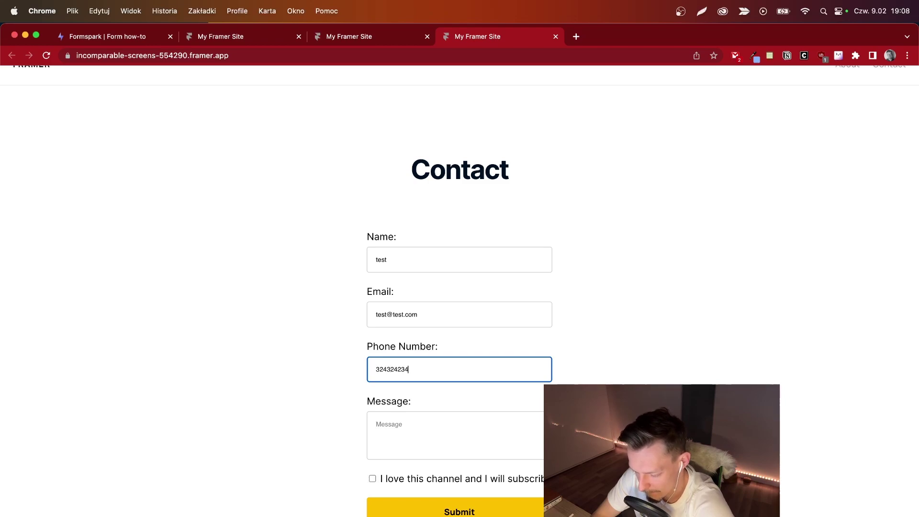
type("Yo")
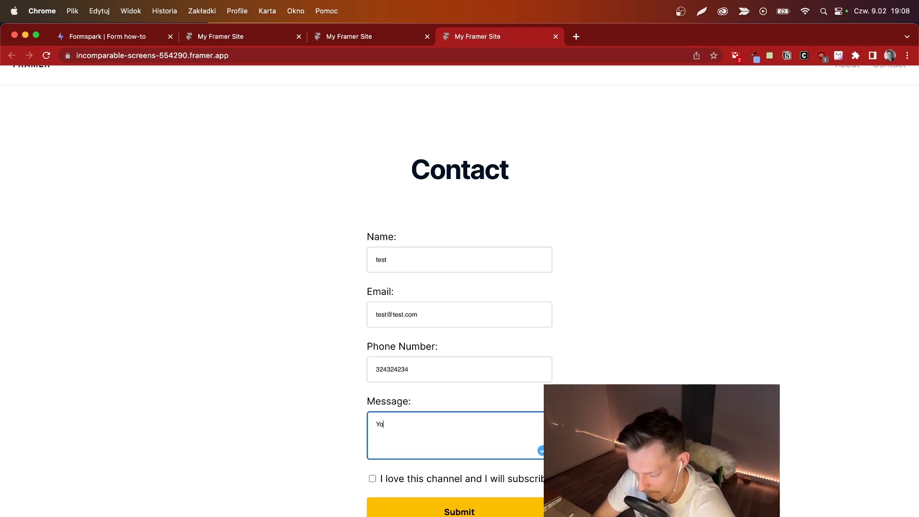
Tick the subscribe checkbox, submit, and check the new submission in Formspark
left_click(372, 479)
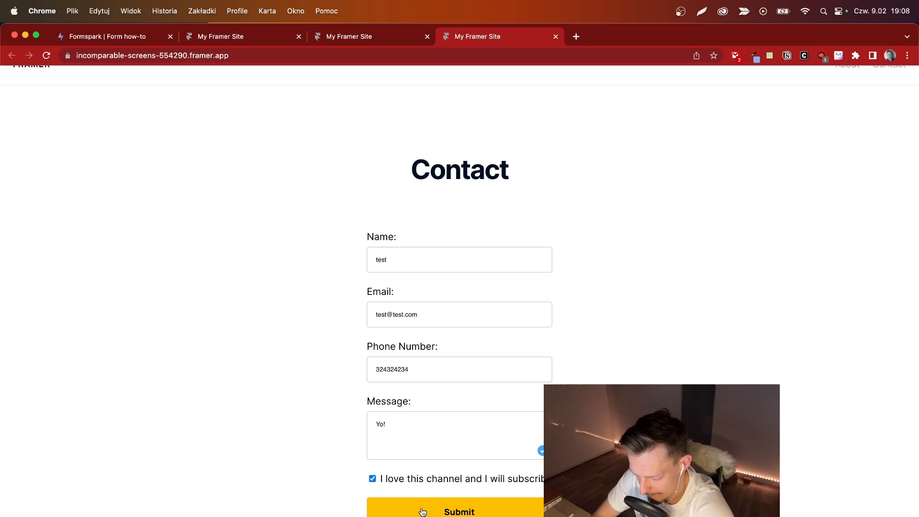
left_click(460, 511)
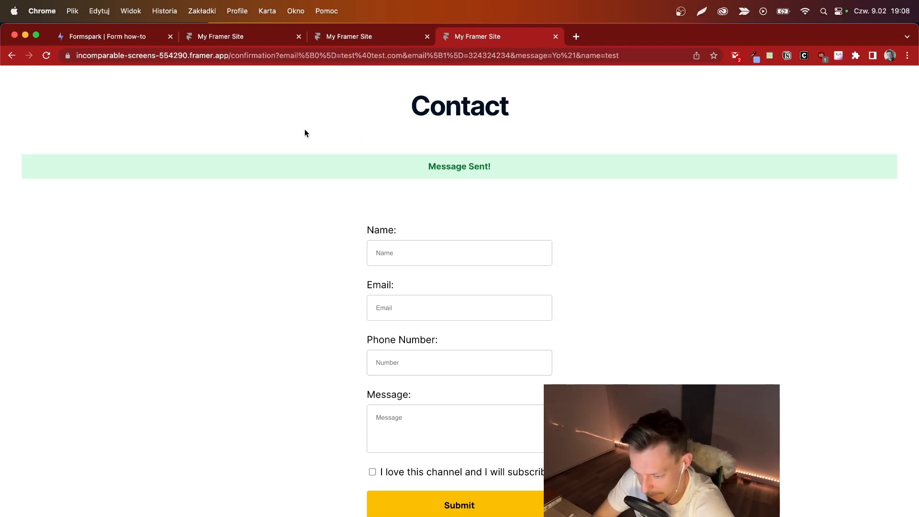
left_click(110, 36)
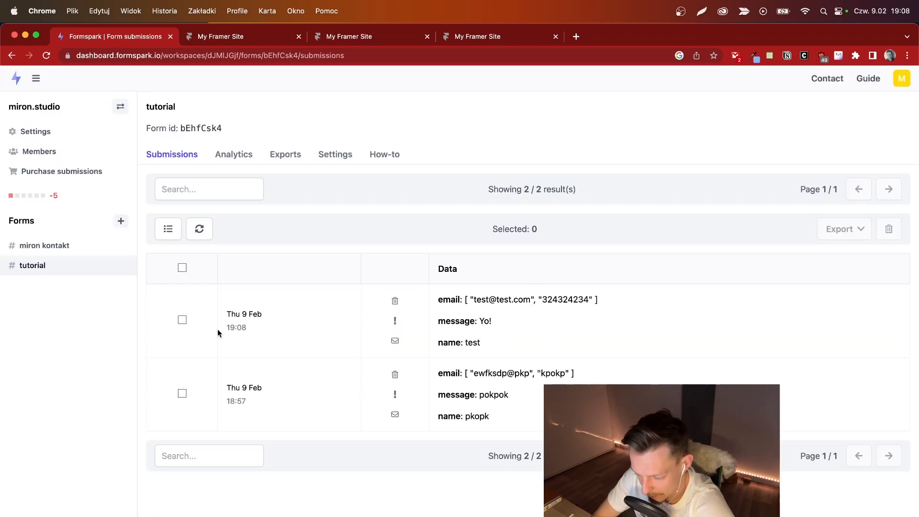
mouse_move(458, 408)
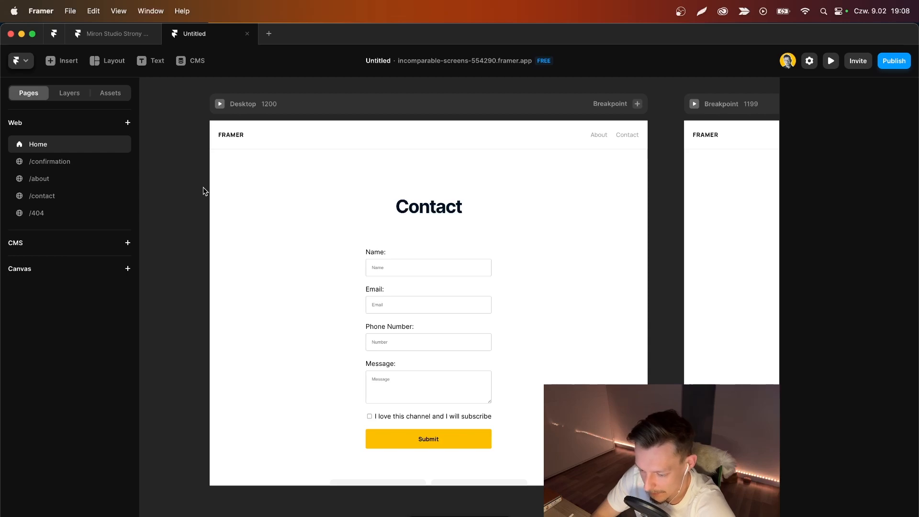
mouse_move(188, 166)
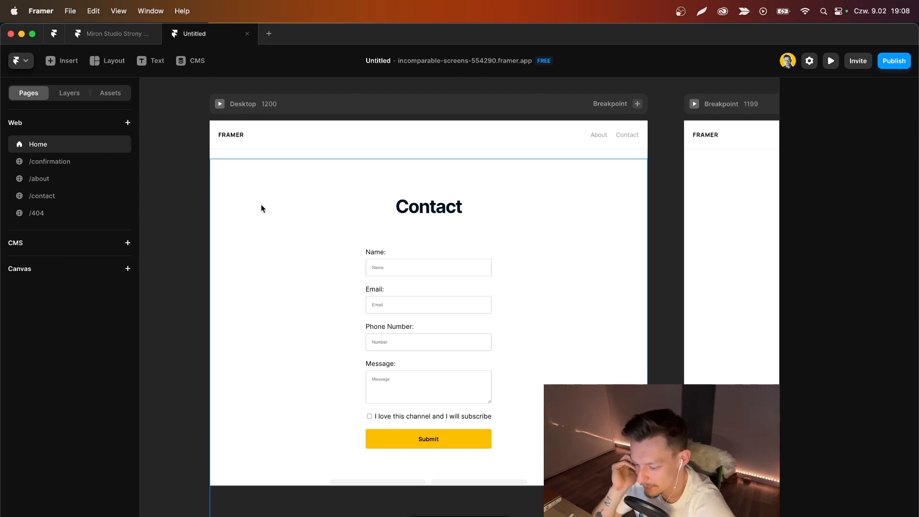
left_click(422, 404)
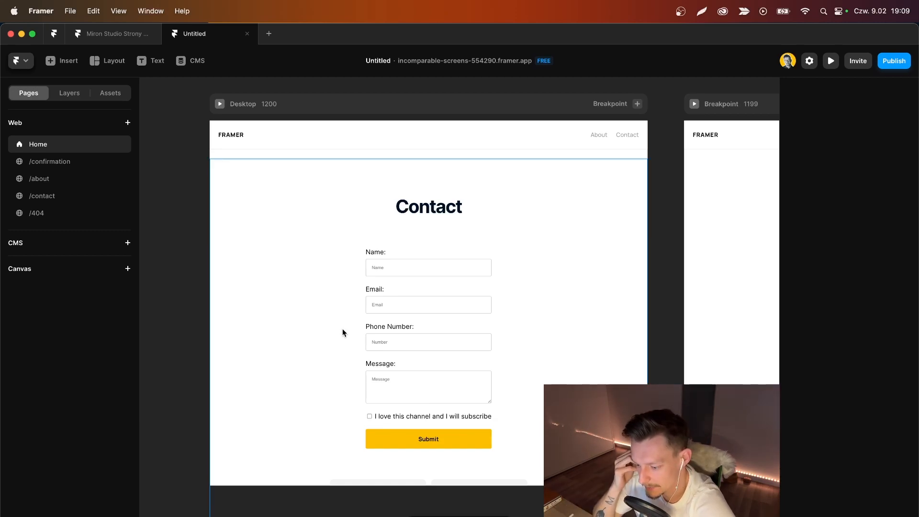
mouse_move(369, 207)
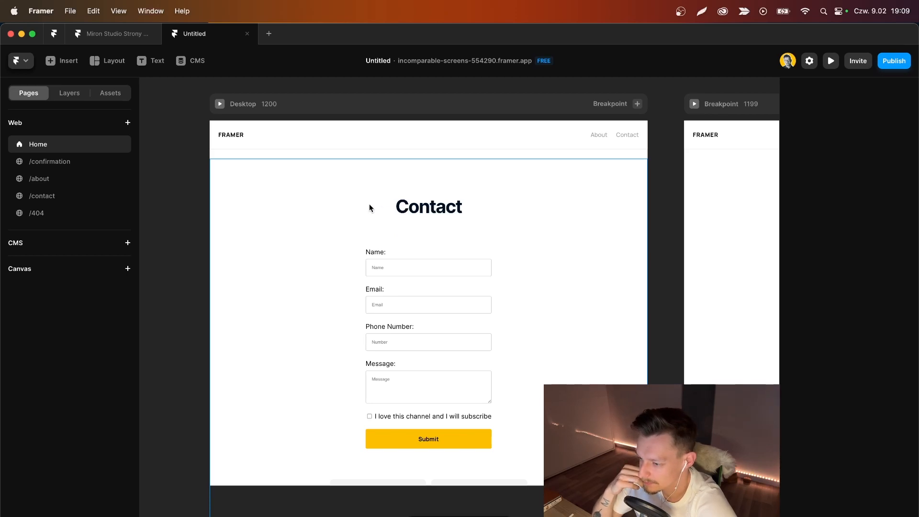